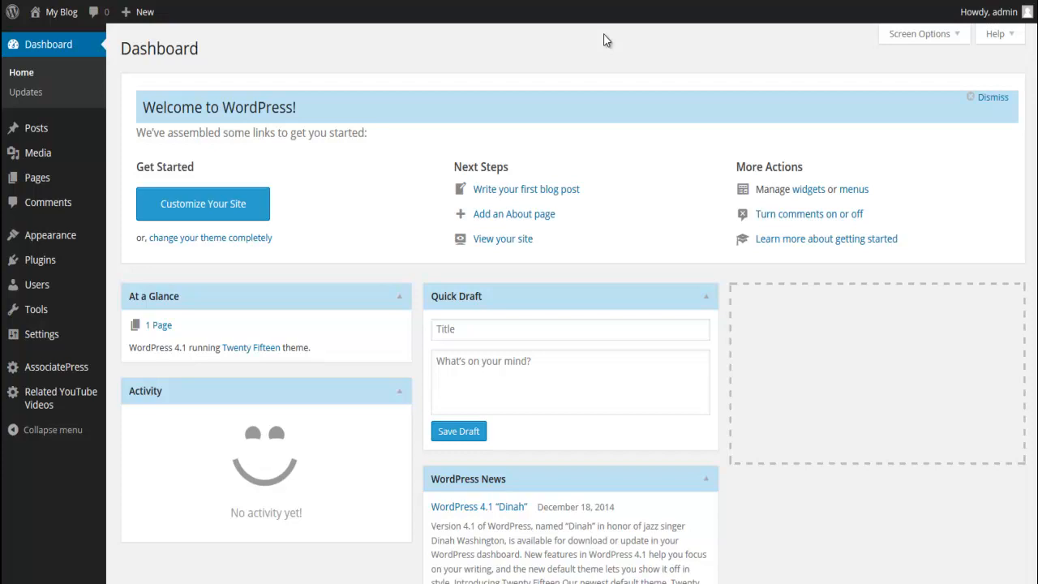
pyautogui.moveTo(429, 80)
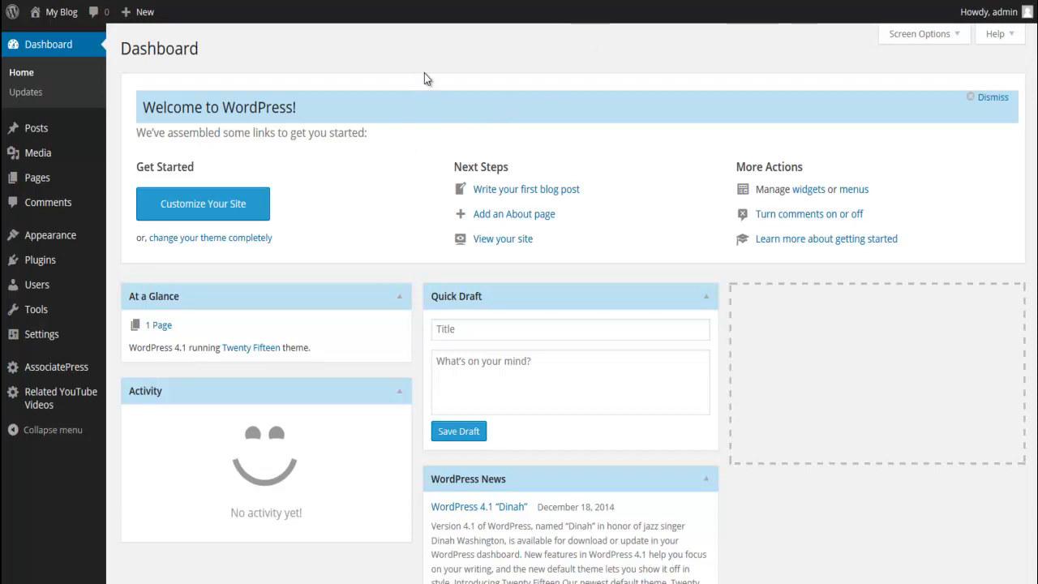
pyautogui.moveTo(425, 76)
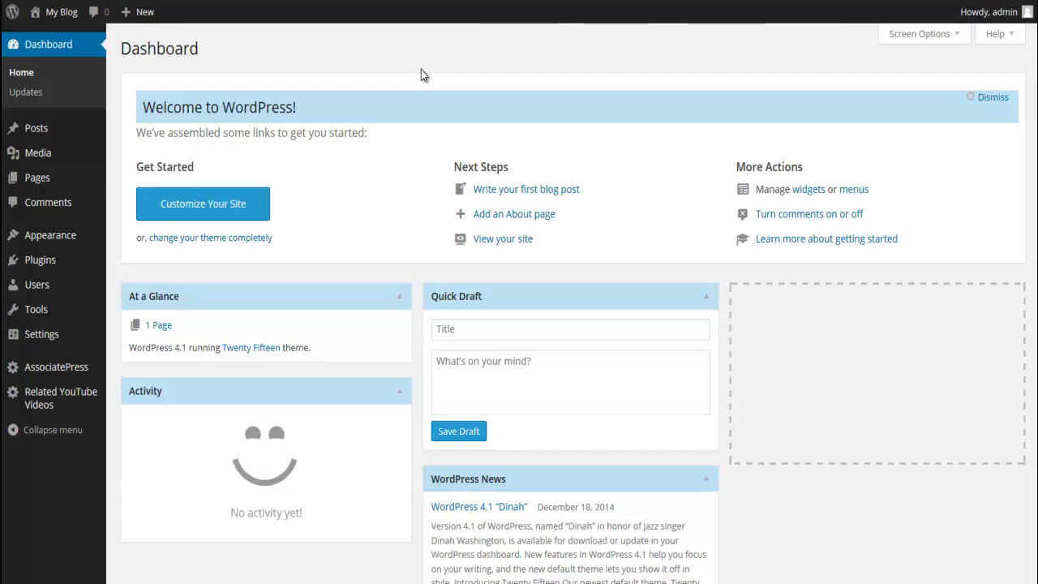
pyautogui.moveTo(339, 210)
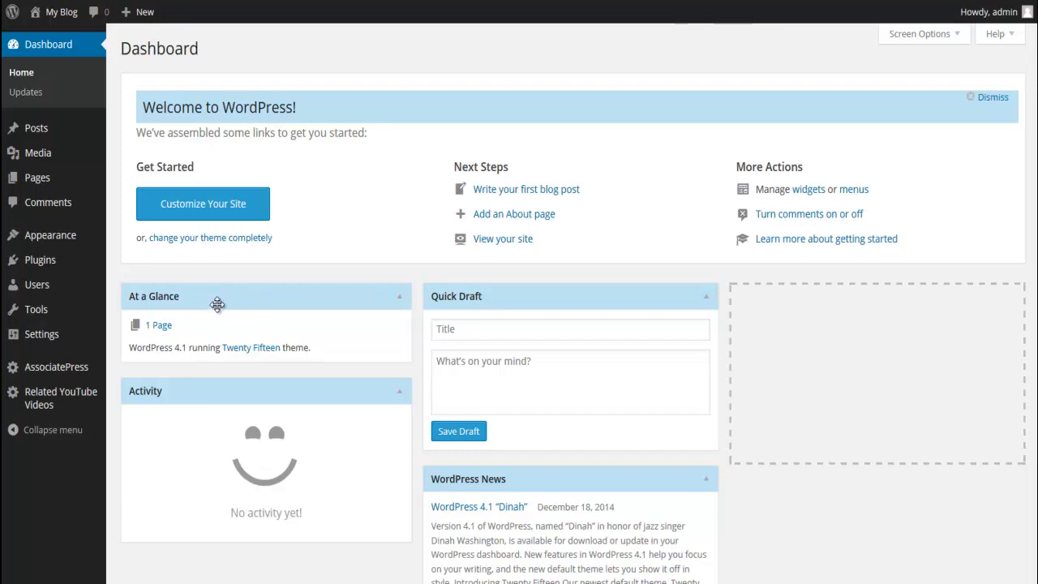
pyautogui.moveTo(42, 333)
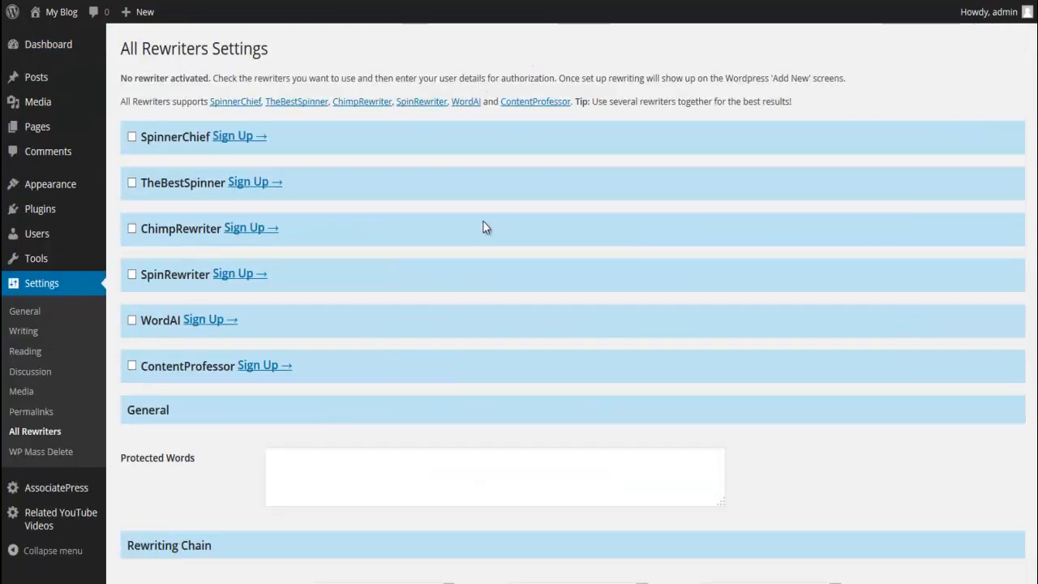
pyautogui.moveTo(466, 284)
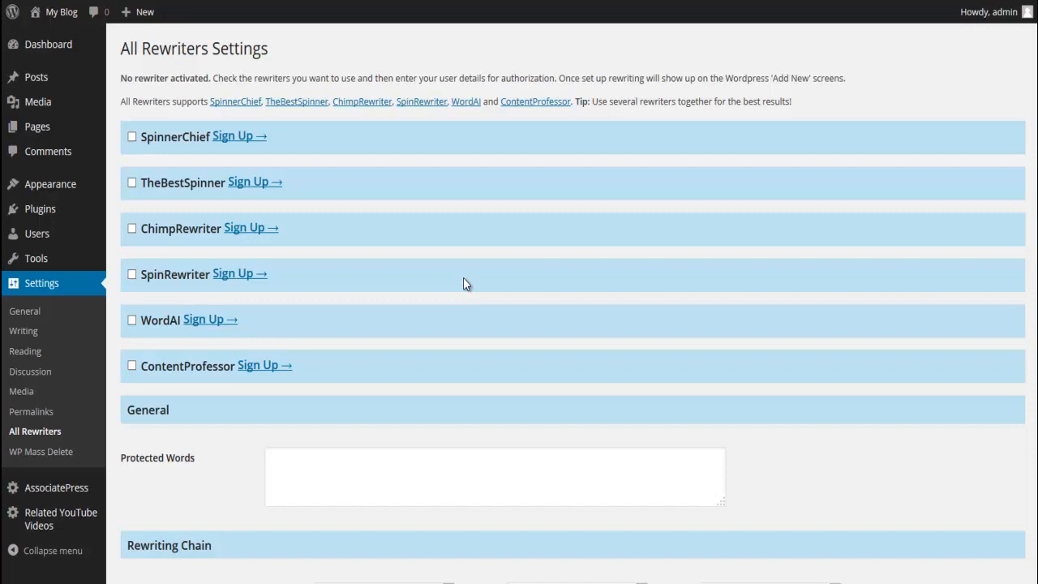
pyautogui.moveTo(373, 316)
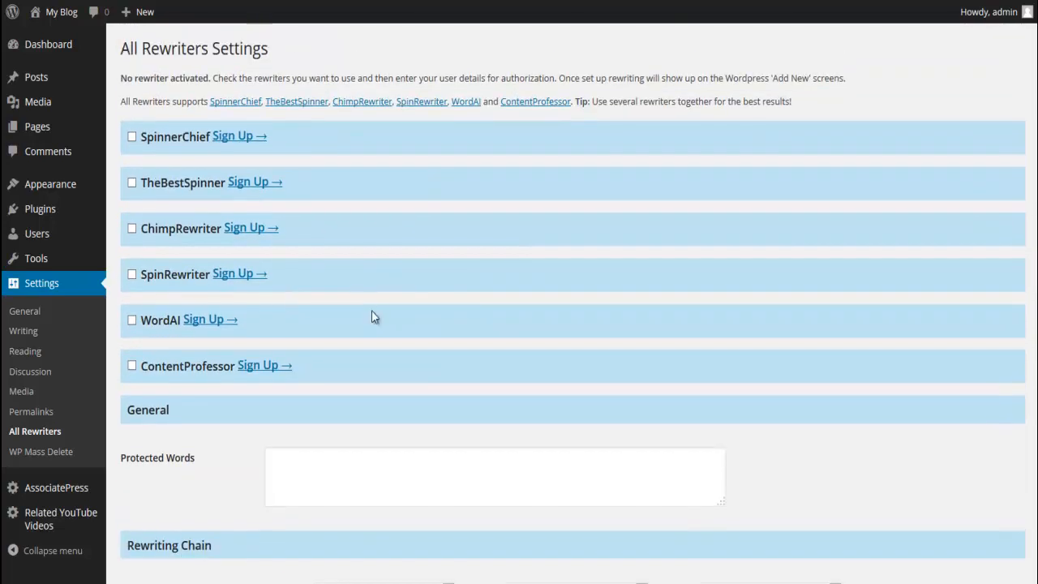
pyautogui.moveTo(99, 337)
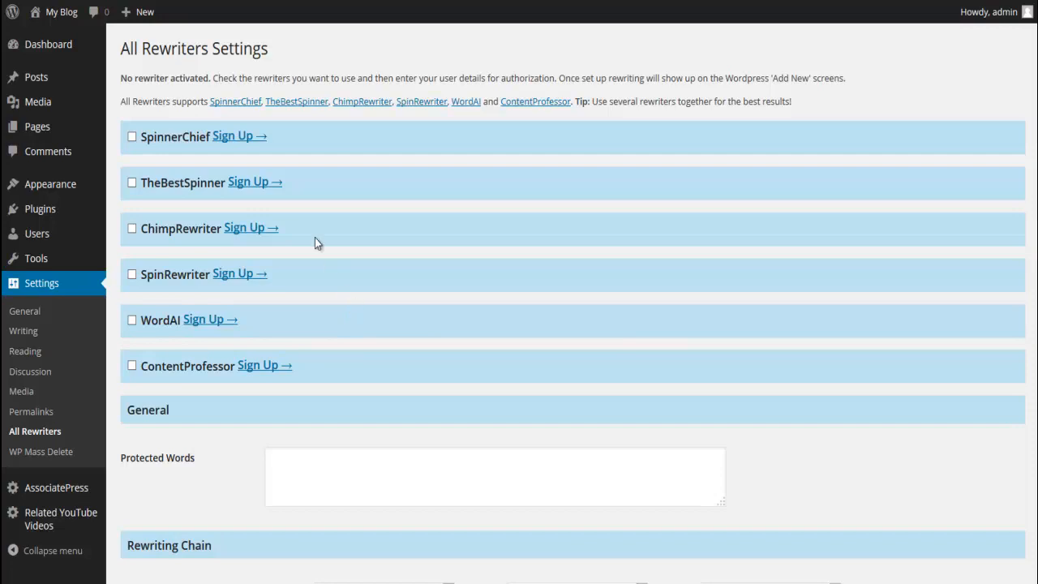
pyautogui.moveTo(182, 278)
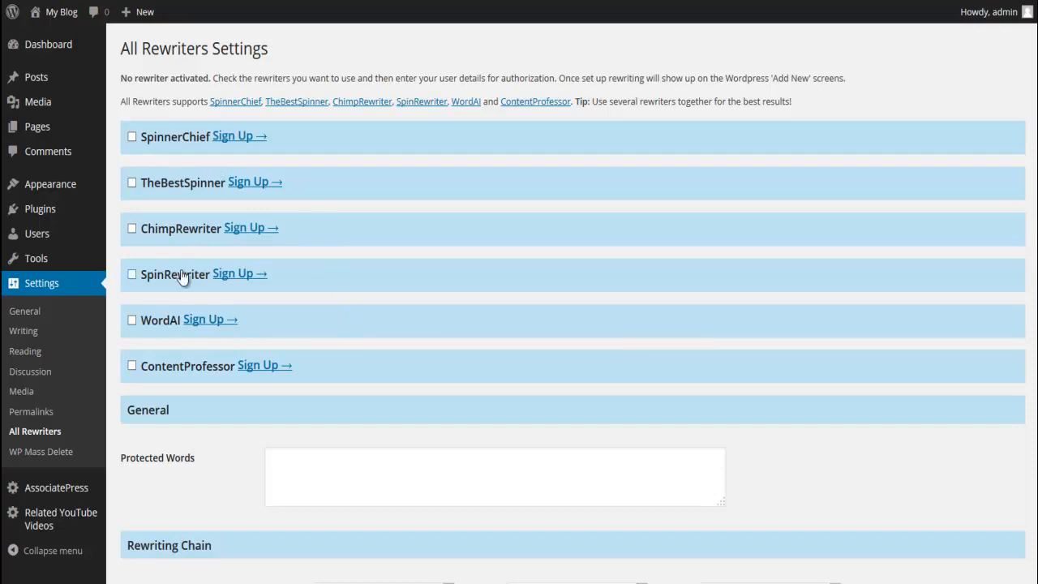
pyautogui.moveTo(213, 331)
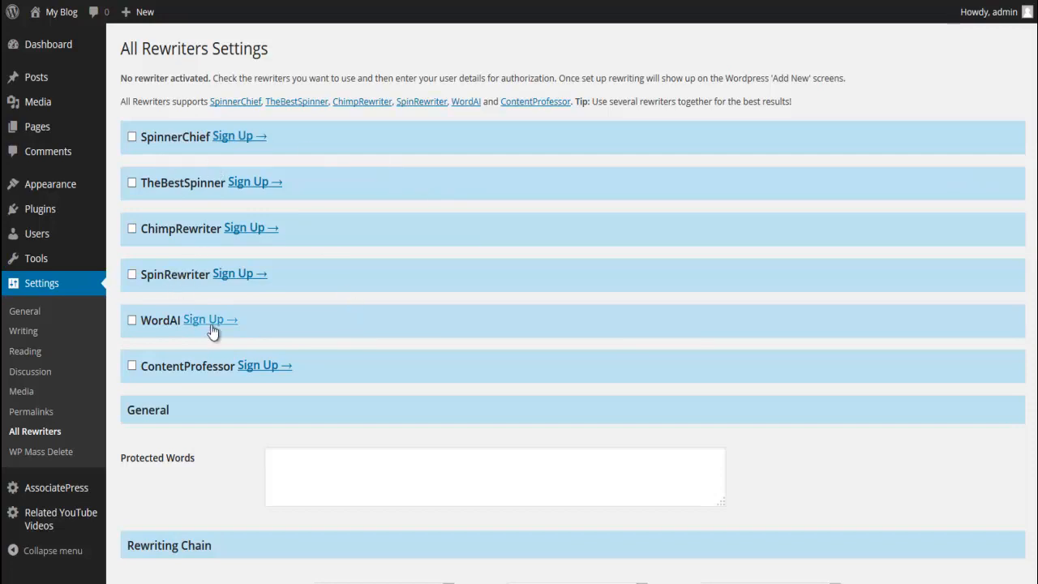
pyautogui.moveTo(235, 273)
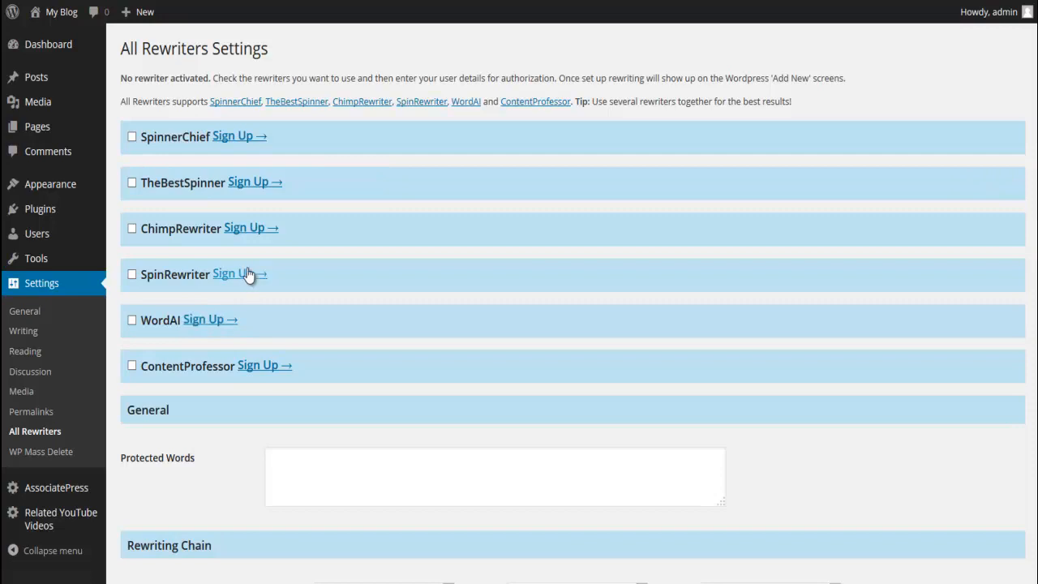
pyautogui.moveTo(244, 270)
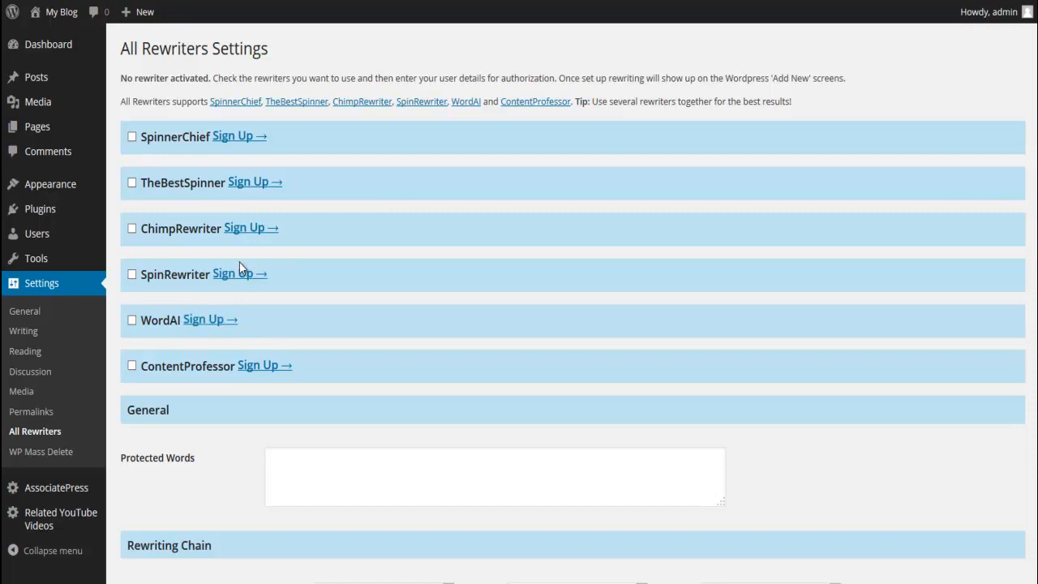
pyautogui.moveTo(183, 176)
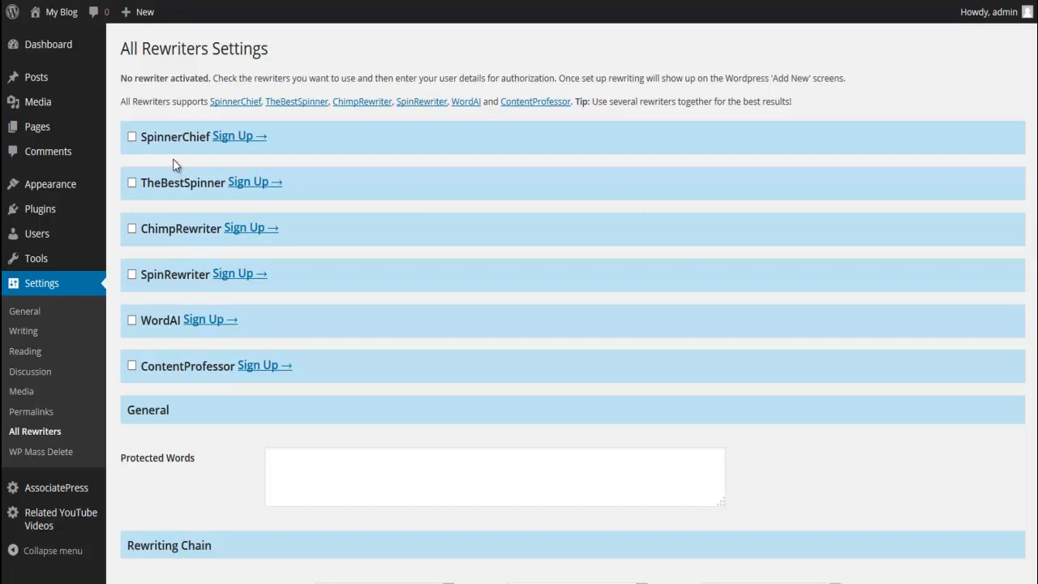
pyautogui.moveTo(162, 247)
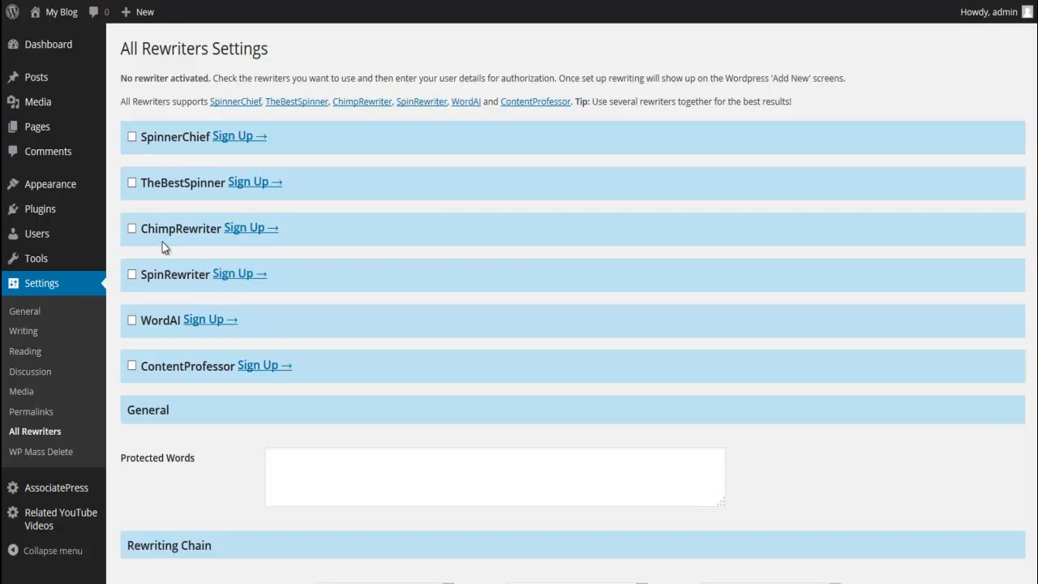
pyautogui.moveTo(177, 257)
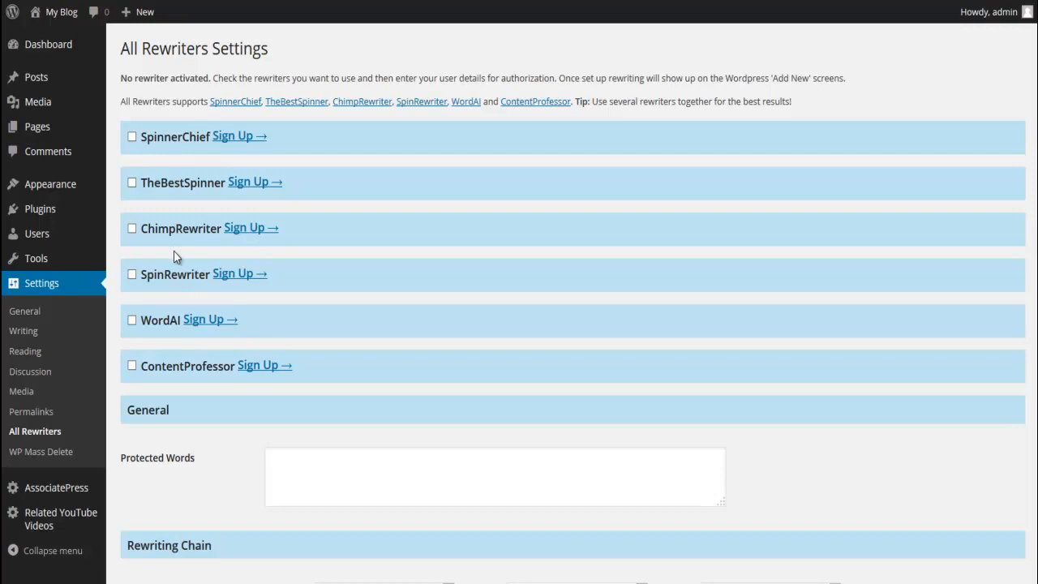
pyautogui.moveTo(183, 261)
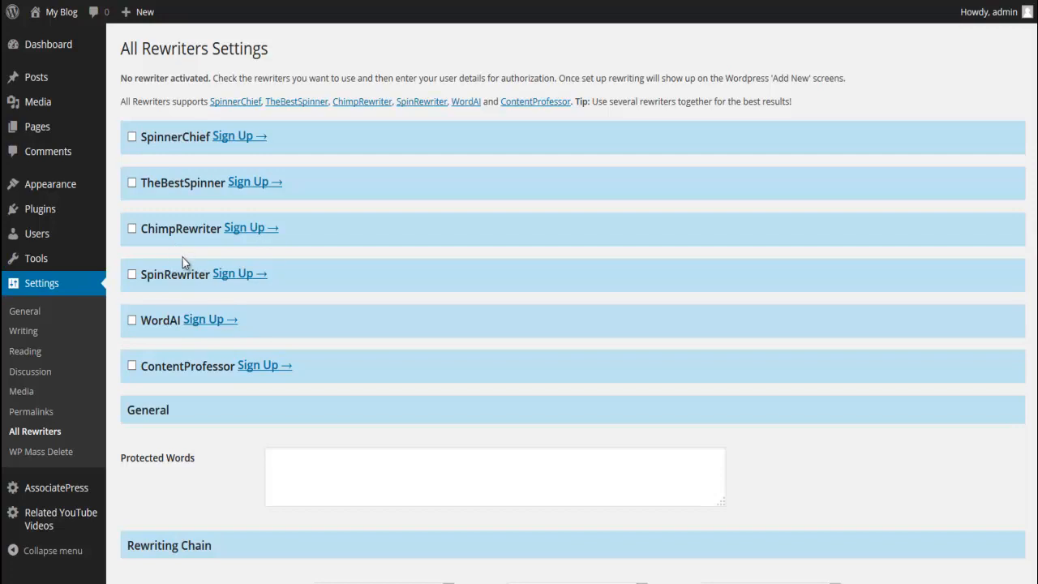
pyautogui.moveTo(195, 245)
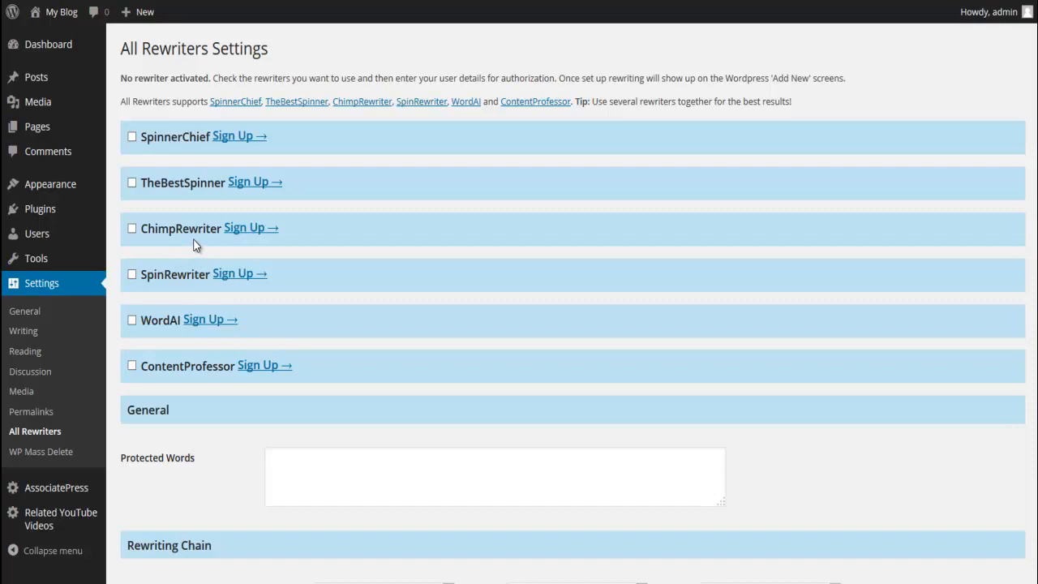
pyautogui.moveTo(210, 200)
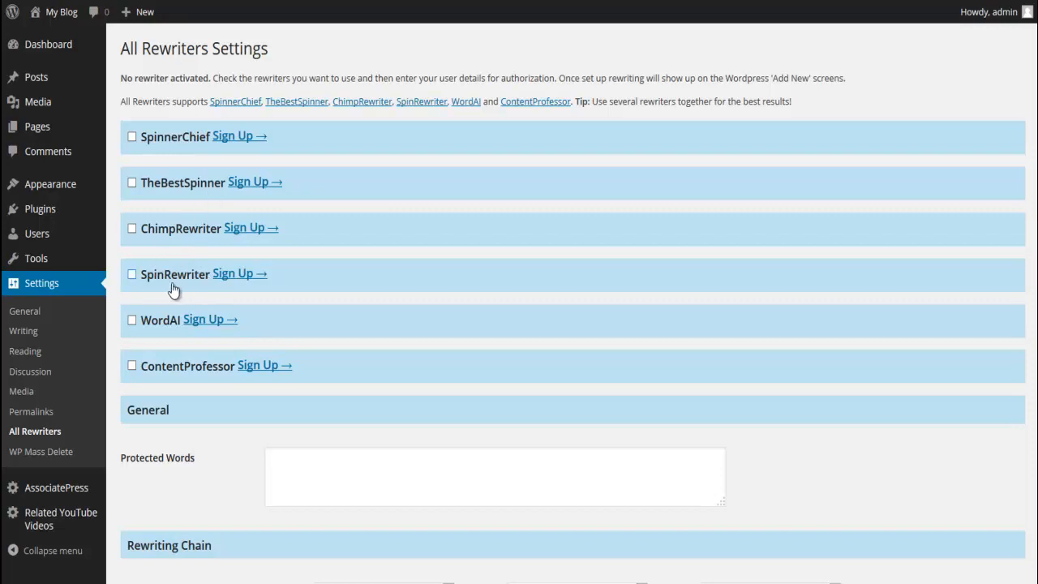
# Enable SpinRewriter and follow its Sign Up link to the Spin Rewriter website.
pyautogui.click(132, 275)
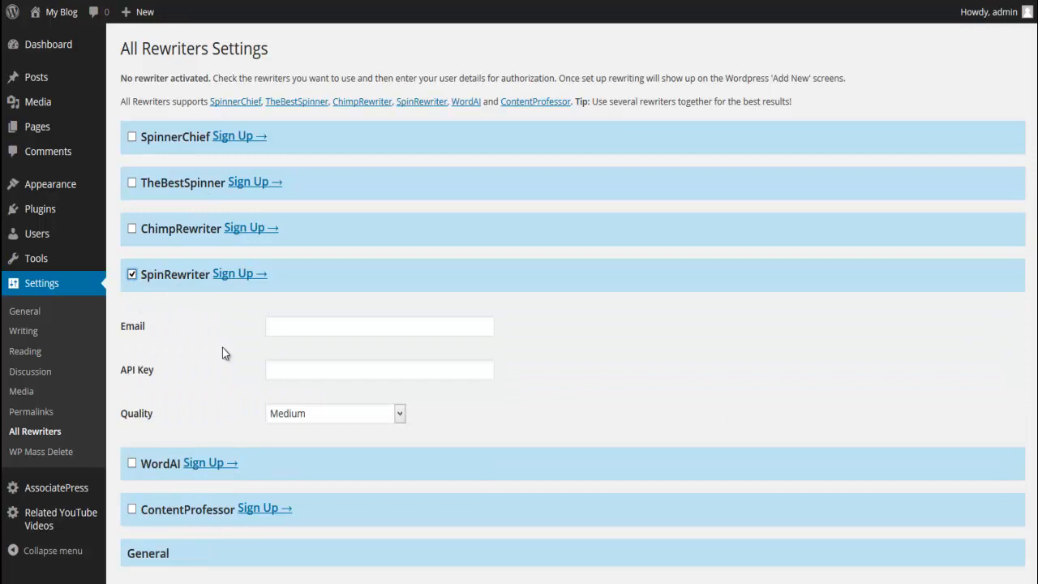
pyautogui.click(379, 369)
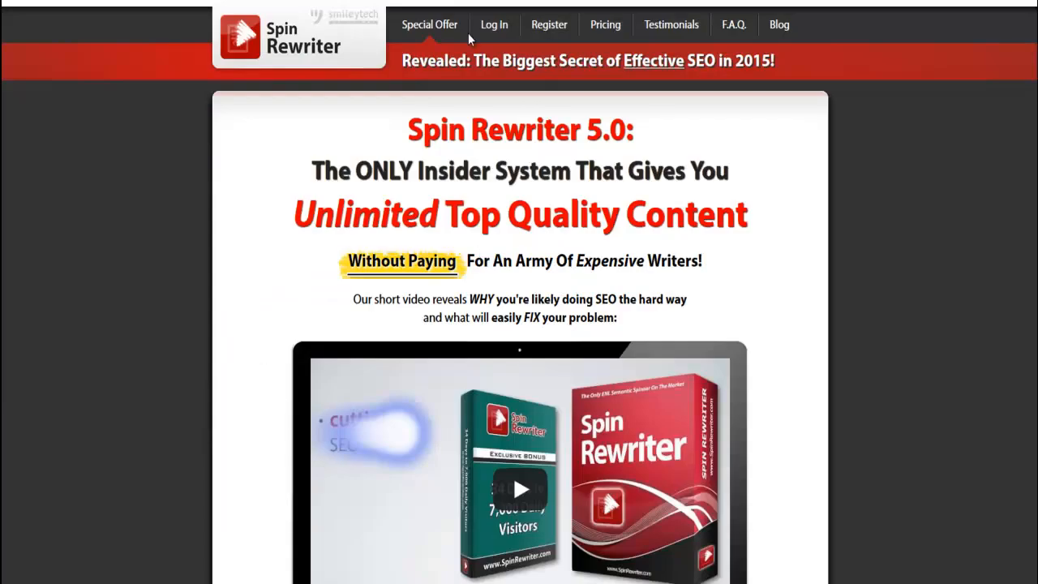
# Log into Spin Rewriter and visit the Rewrite! and API pages.
pyautogui.click(494, 24)
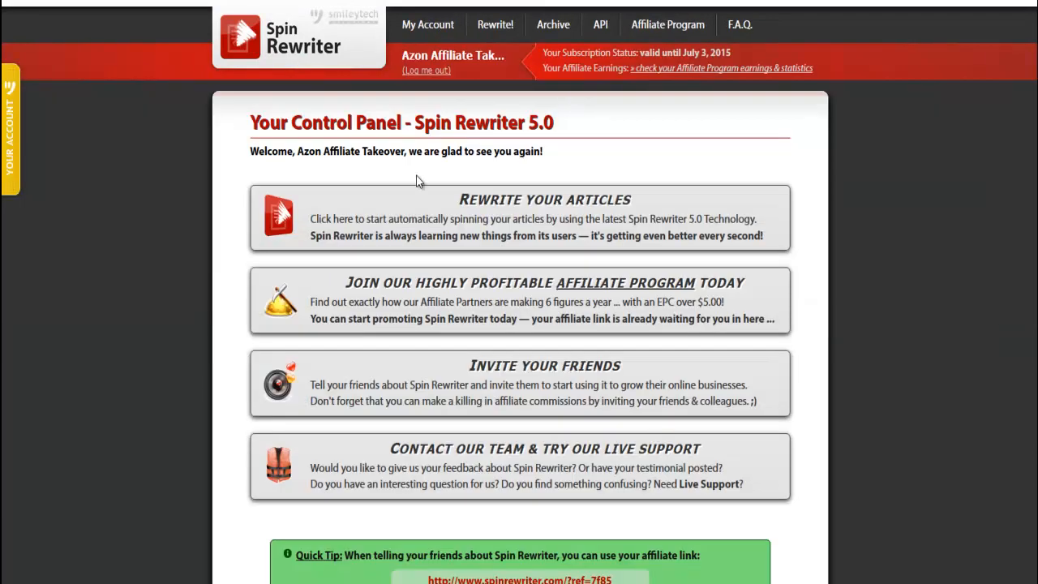
pyautogui.click(494, 24)
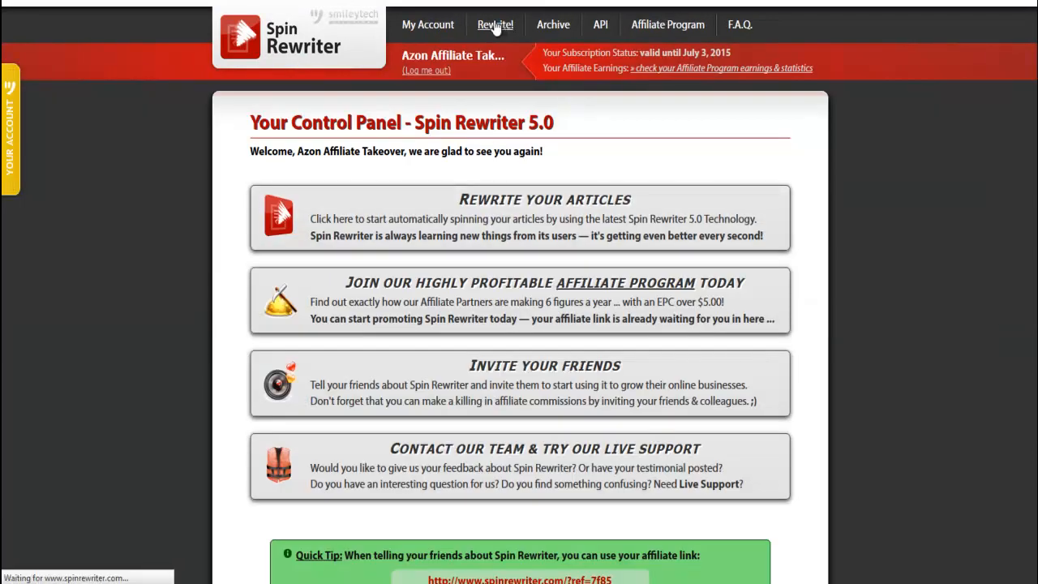
pyautogui.click(495, 24)
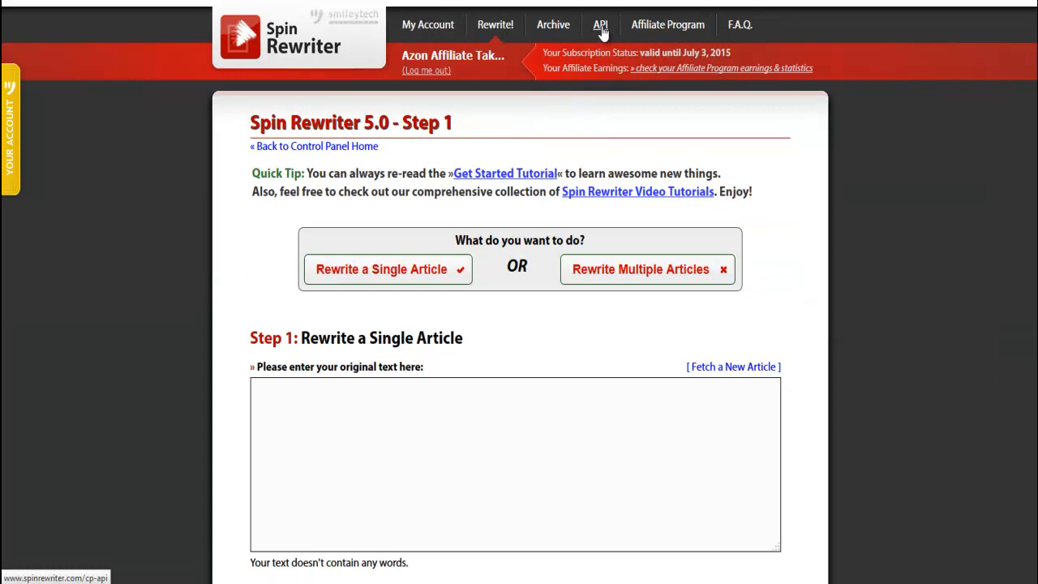
pyautogui.click(601, 24)
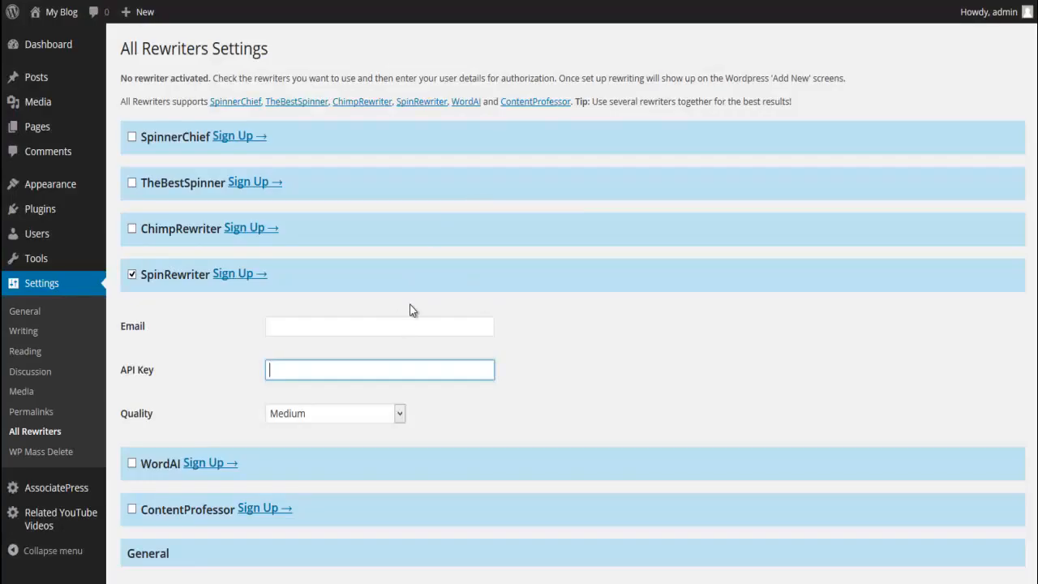
pyautogui.moveTo(592, 166)
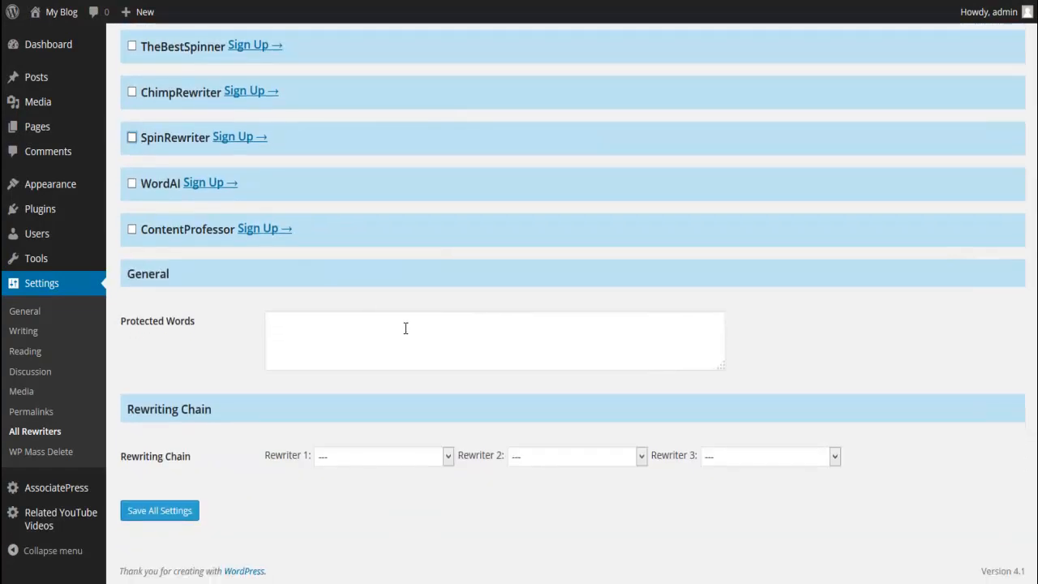
pyautogui.moveTo(395, 312)
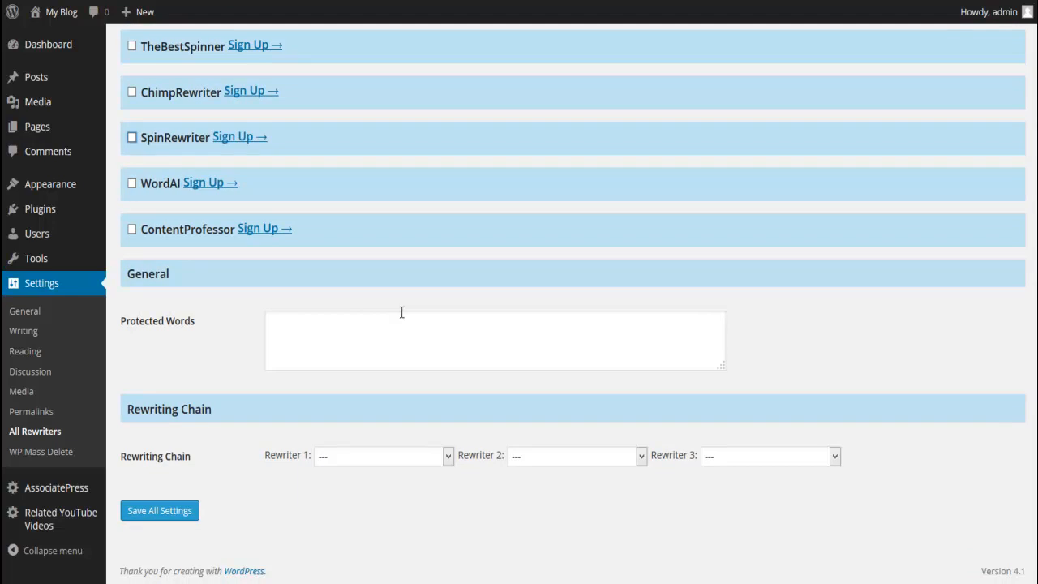
# Save All Settings on the All Rewriters page and check the options-updated confirmation.
pyautogui.click(495, 340)
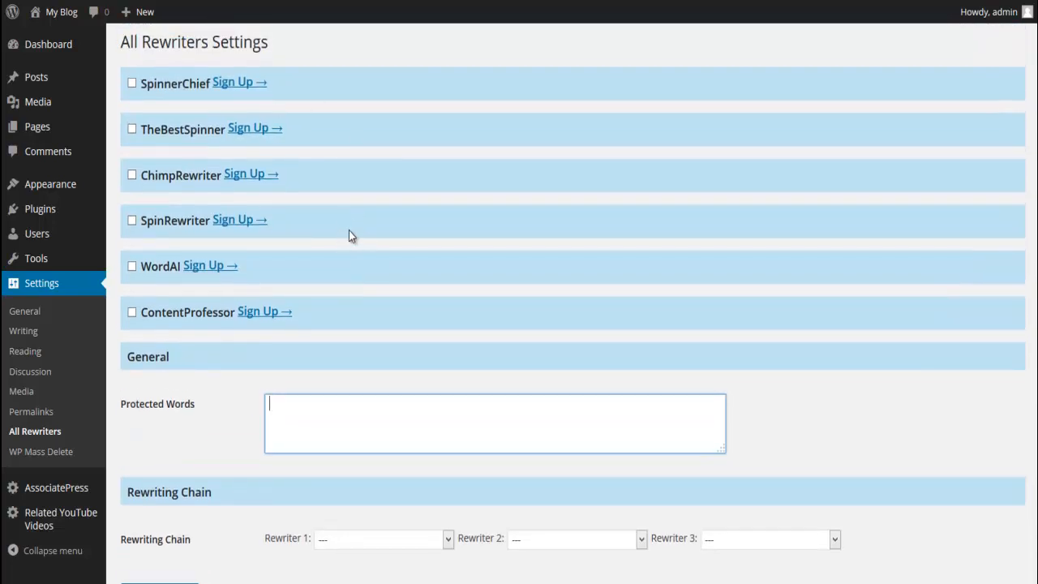
pyautogui.scroll(-3)
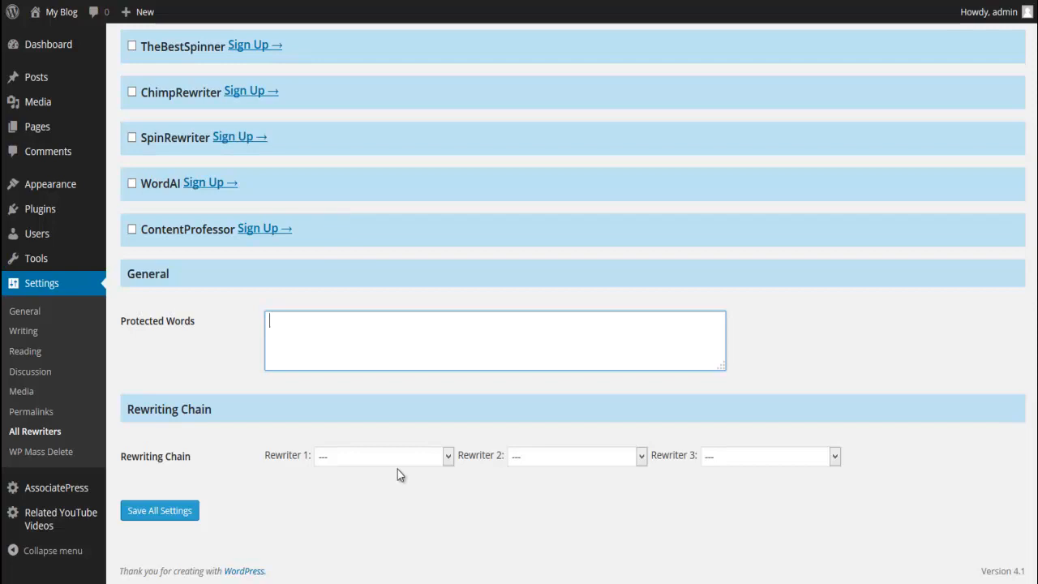
pyautogui.moveTo(271, 464)
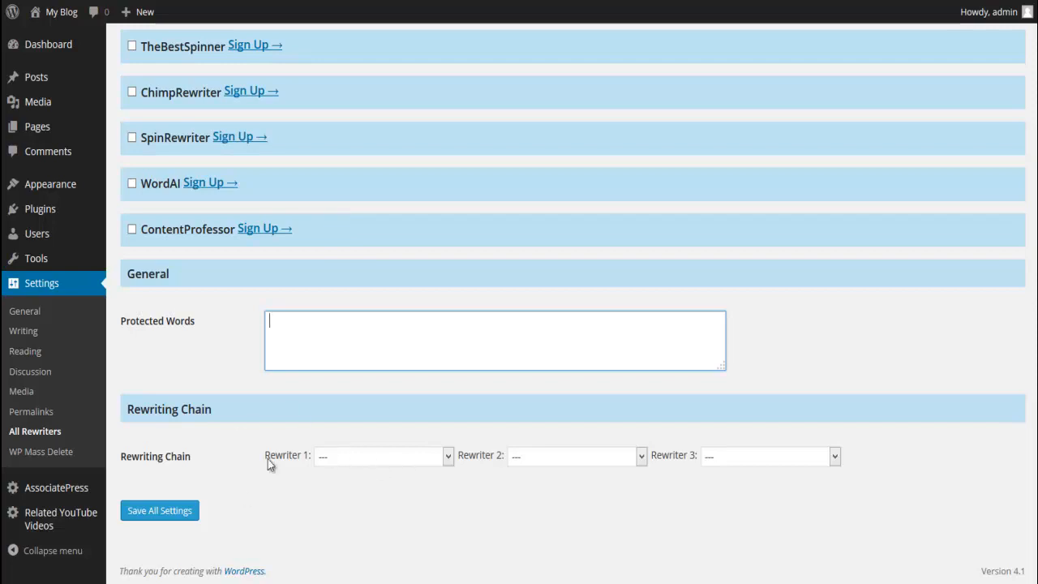
pyautogui.click(160, 510)
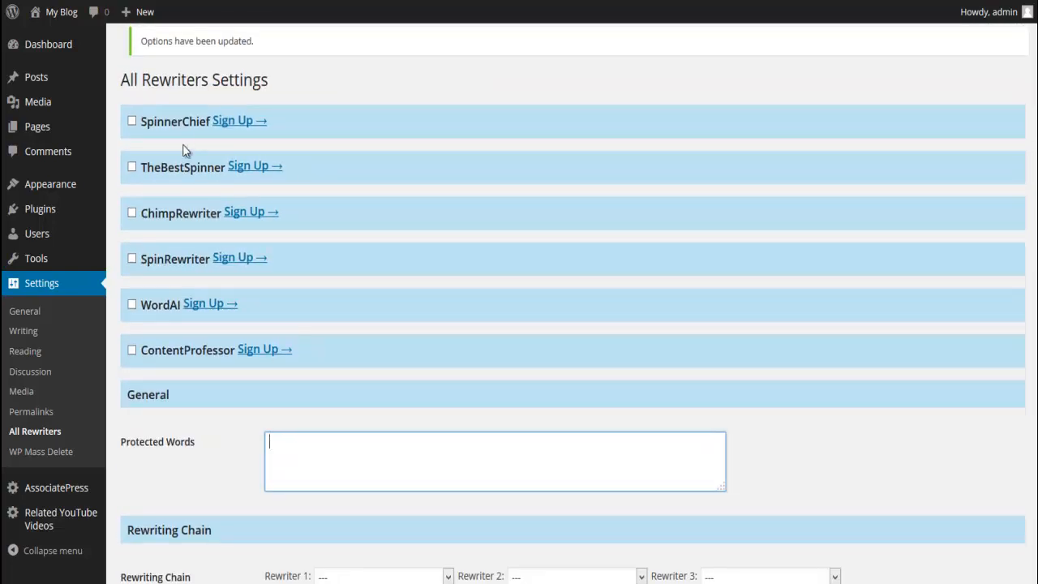
pyautogui.scroll(-3)
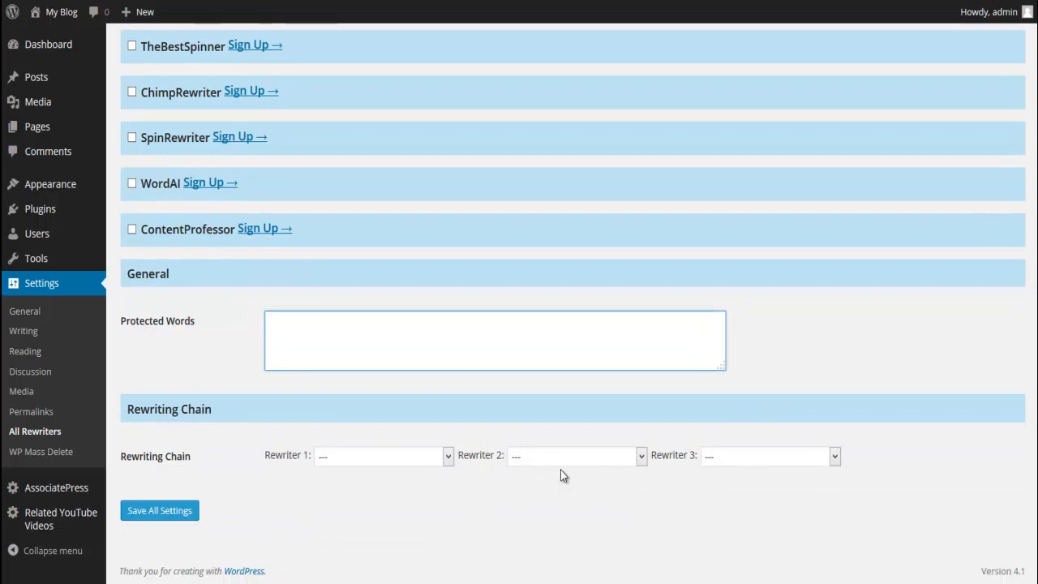
pyautogui.moveTo(381, 497)
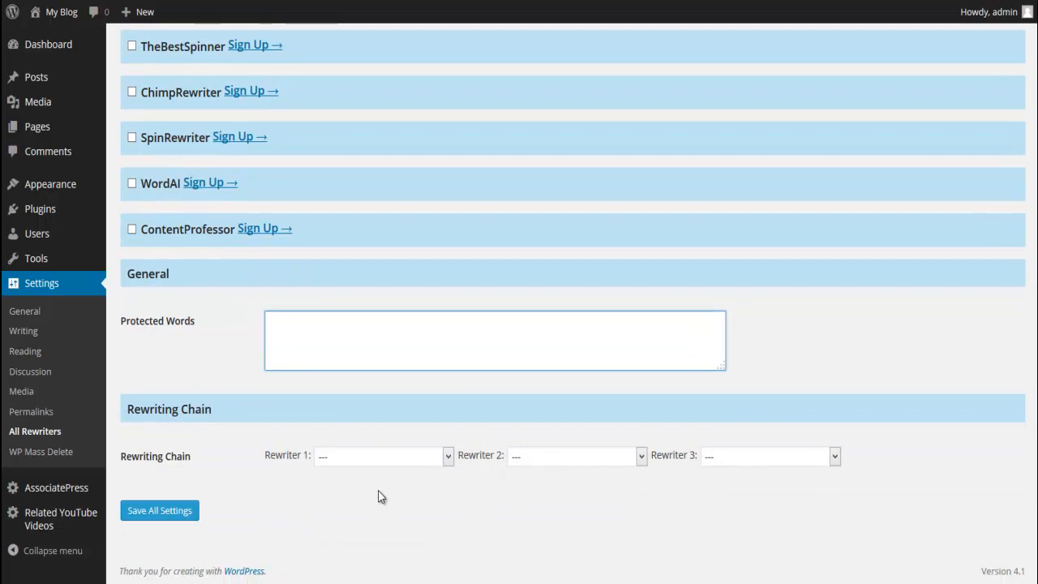
pyautogui.scroll(3)
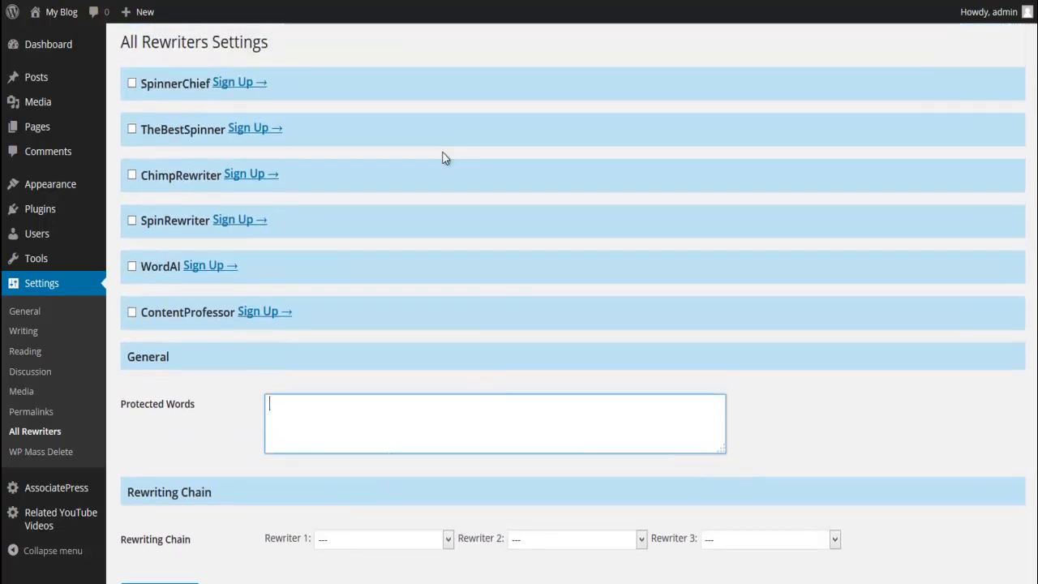
pyautogui.moveTo(237, 422)
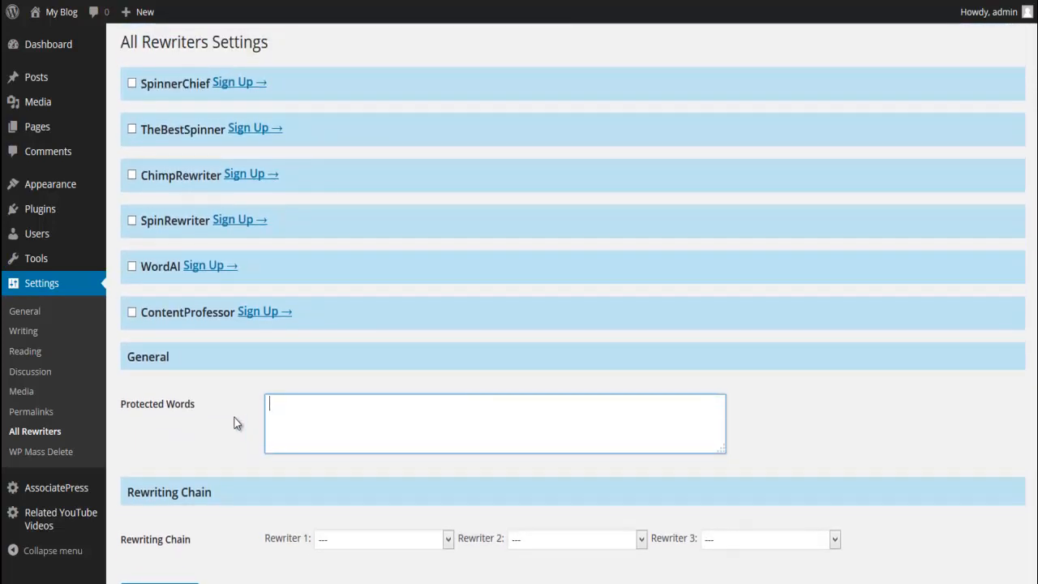
pyautogui.scroll(-3)
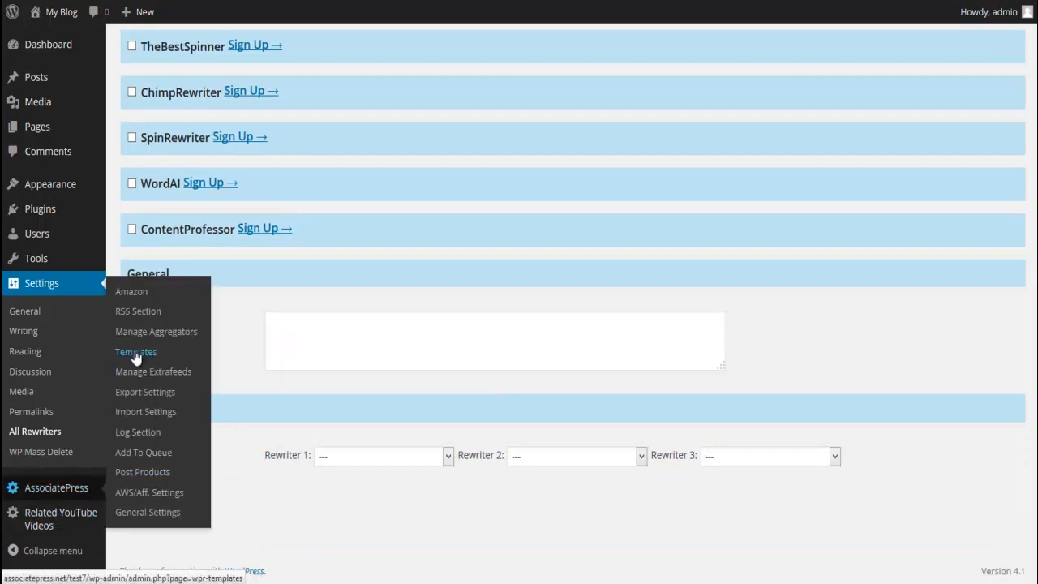
# Open AssociatePress Templates and scroll through the Amazon and Article module templates.
pyautogui.click(135, 351)
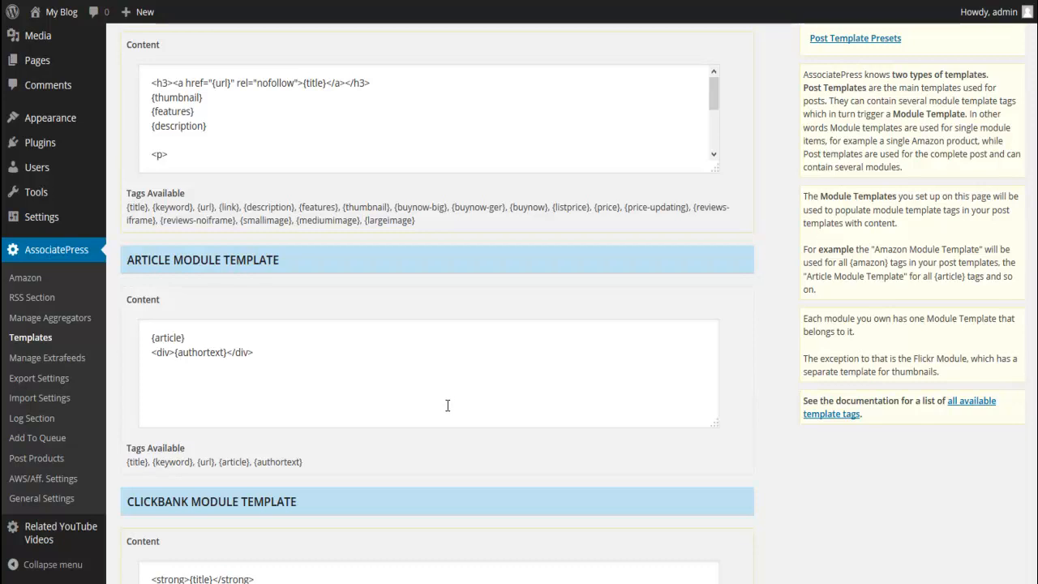
pyautogui.moveTo(466, 329)
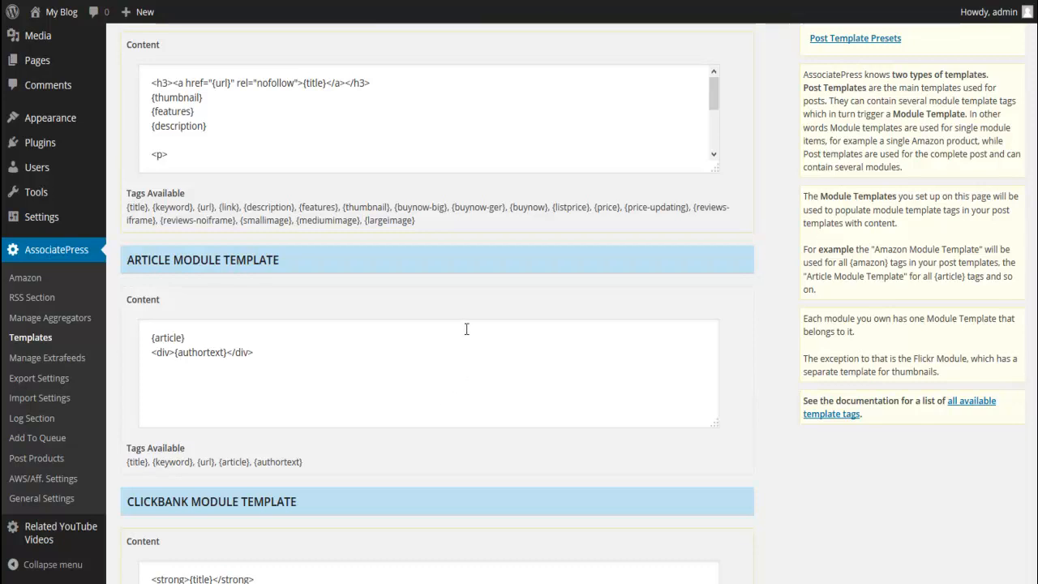
pyautogui.moveTo(469, 327)
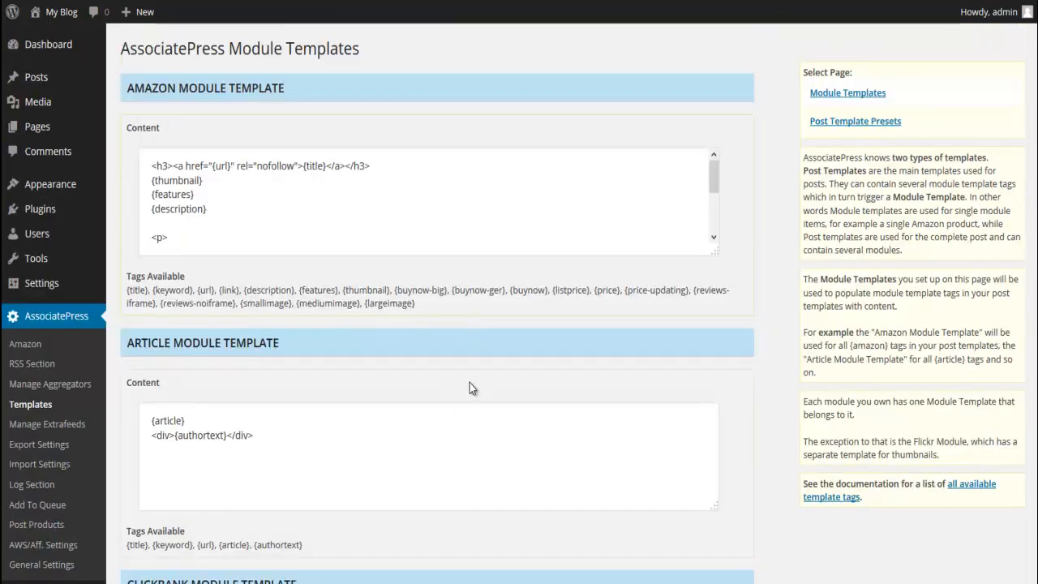
pyautogui.scroll(-3)
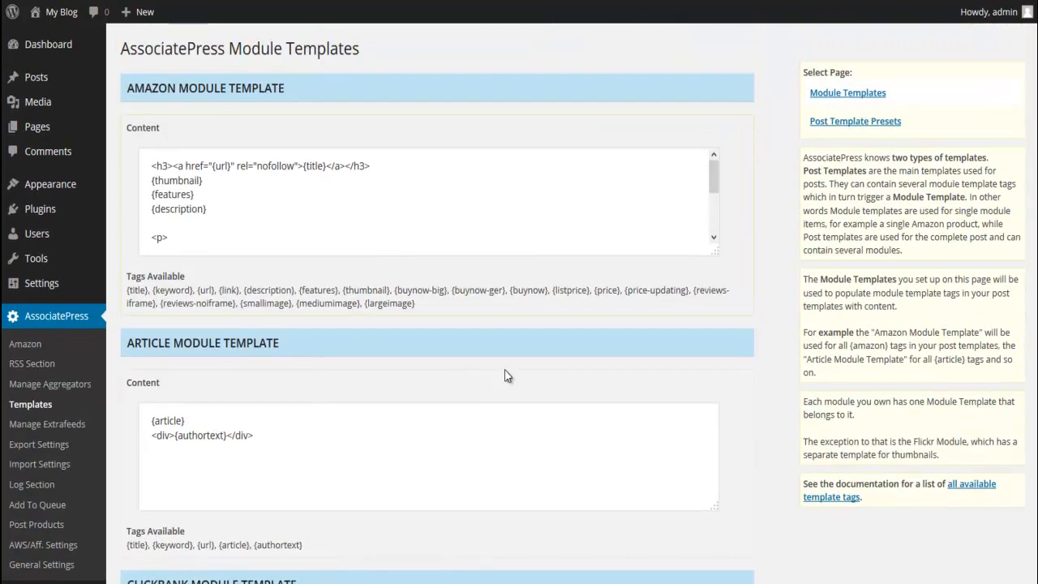
pyautogui.moveTo(440, 393)
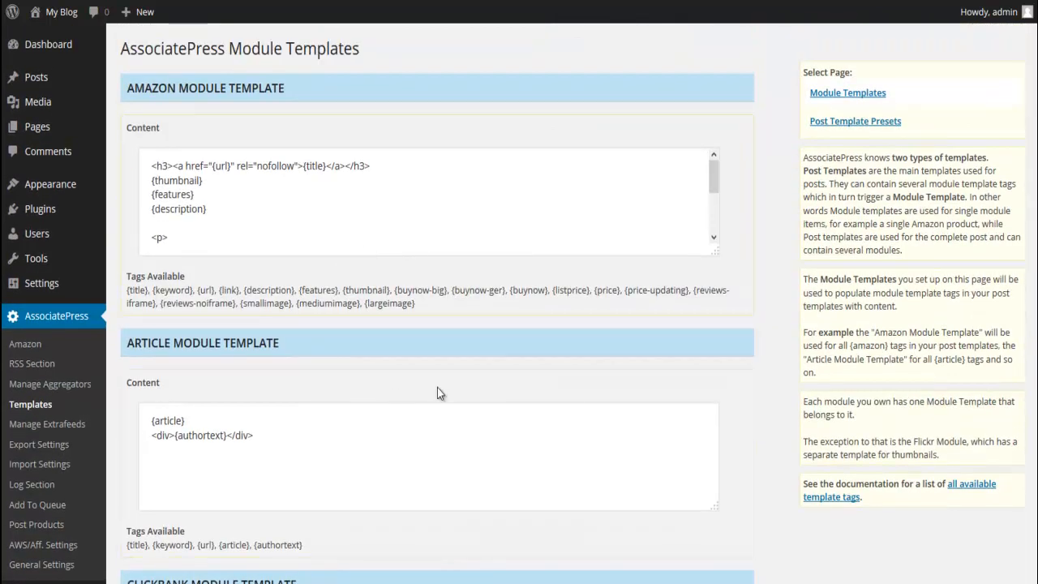
pyautogui.scroll(-3)
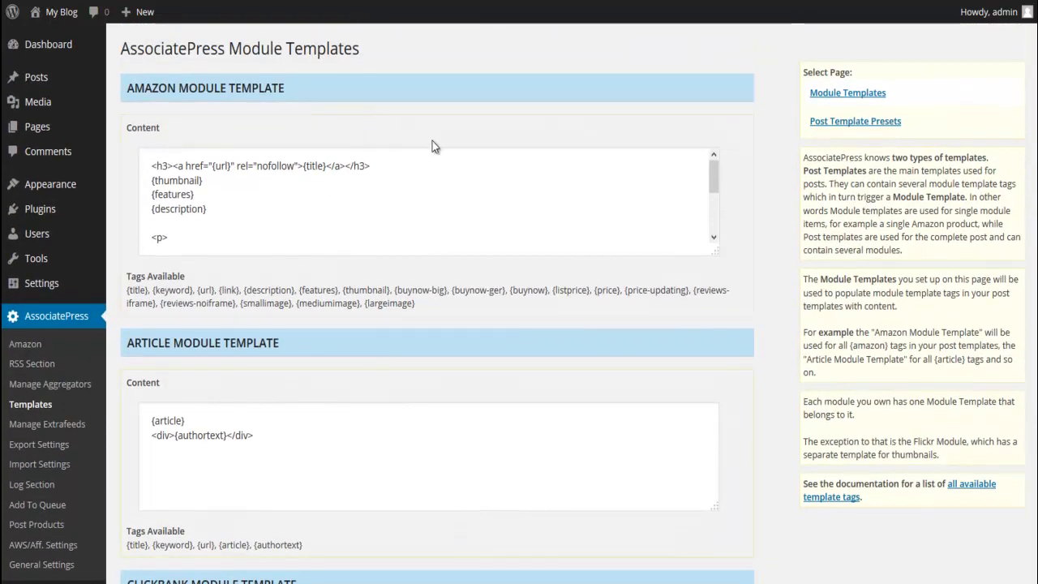
pyautogui.moveTo(606, 158)
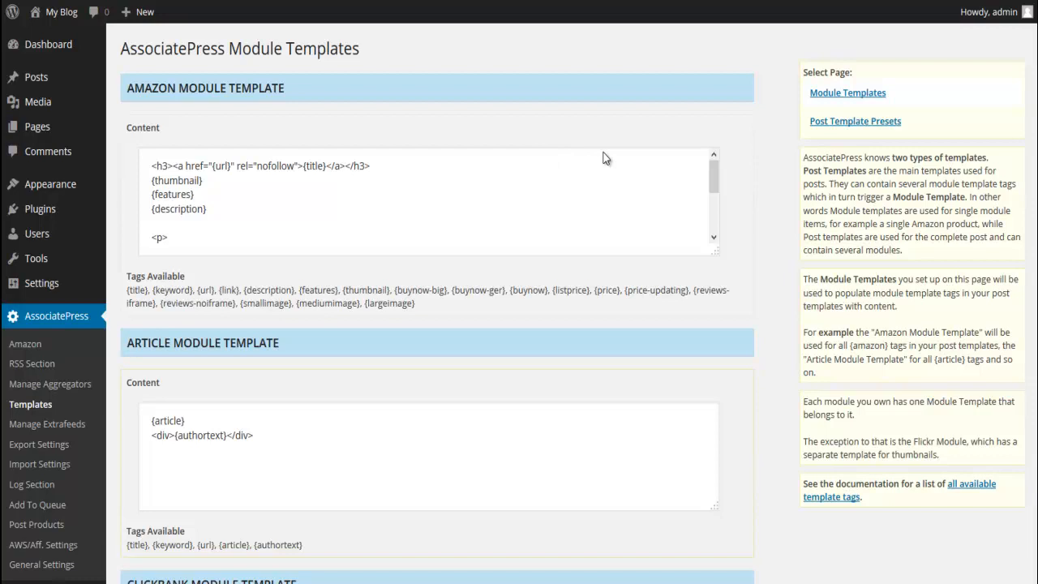
pyautogui.moveTo(855, 121)
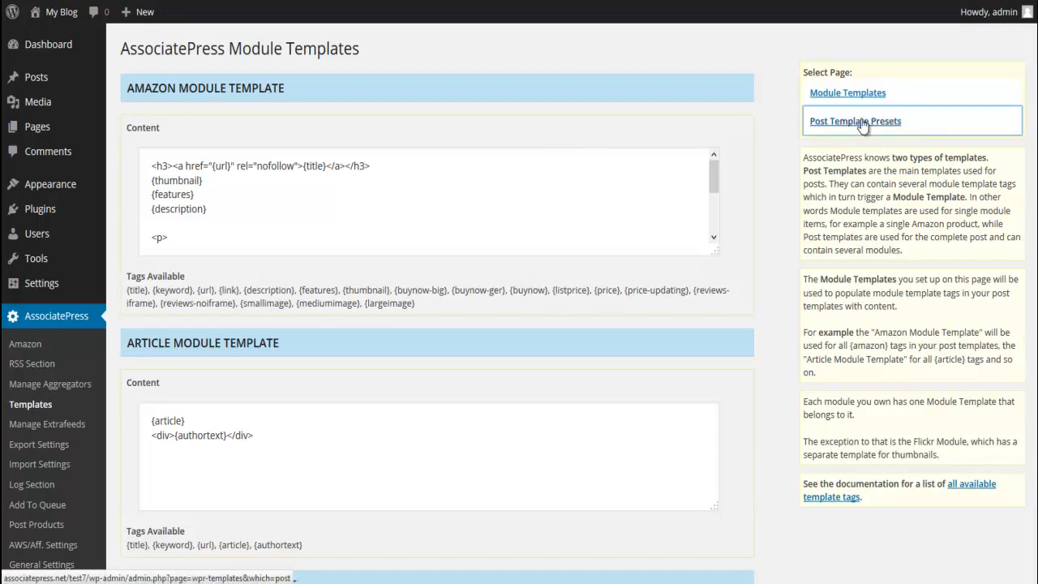
# Switch to Post Template Presets and scroll through the preset list.
pyautogui.click(855, 120)
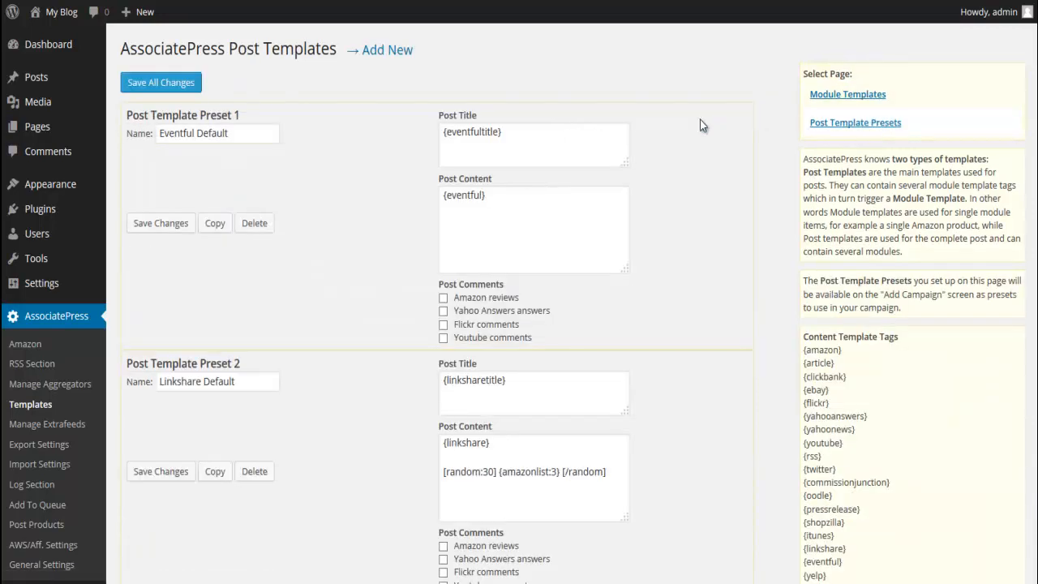
pyautogui.moveTo(504, 204)
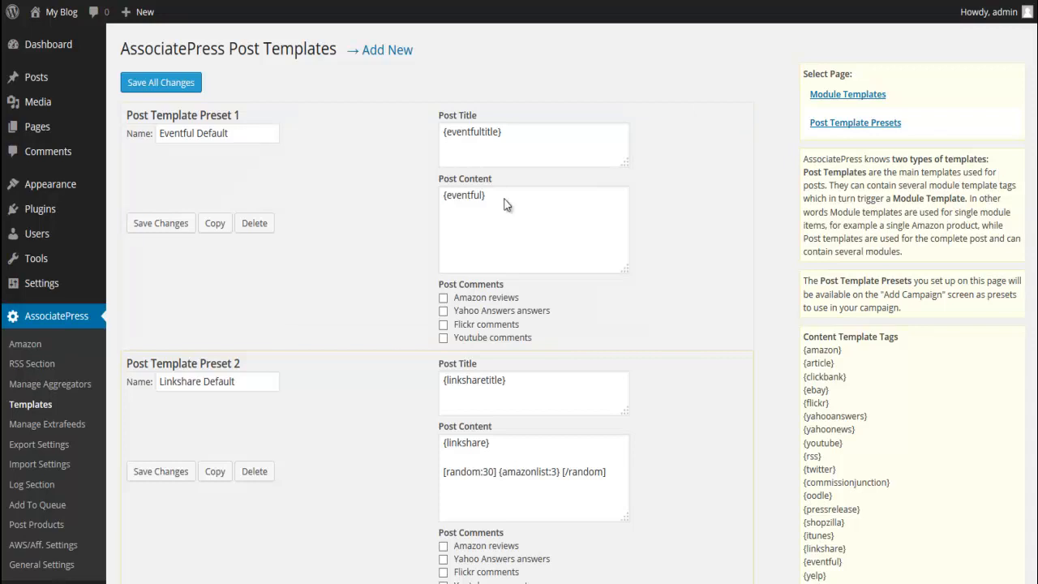
pyautogui.scroll(-3)
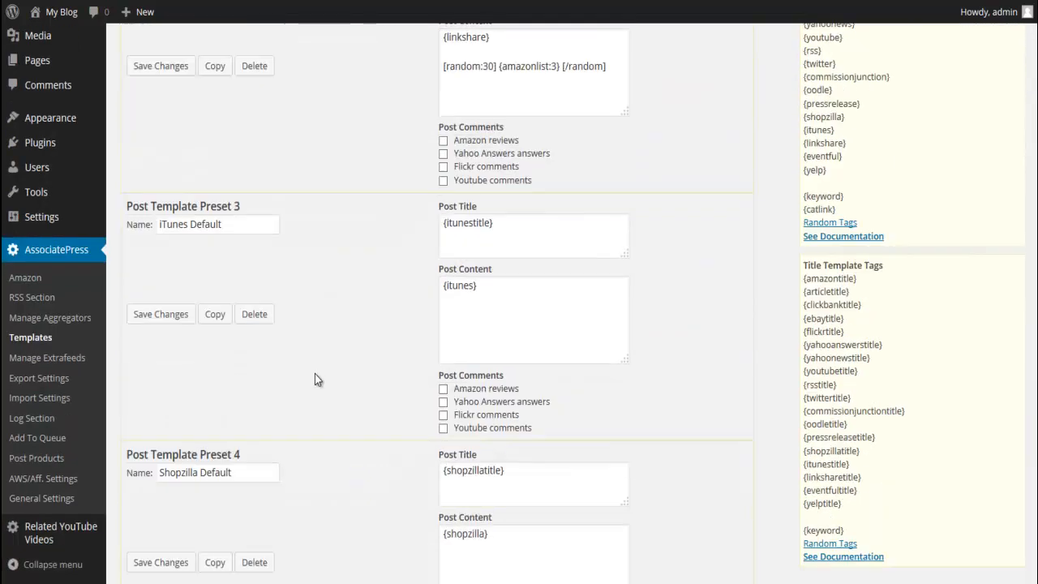
pyautogui.scroll(-3)
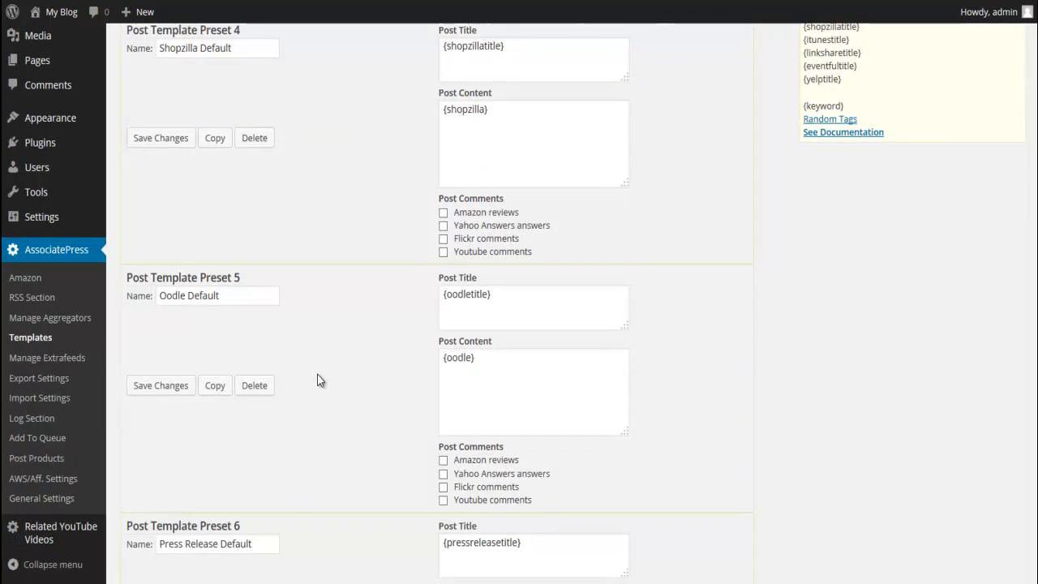
pyautogui.scroll(3)
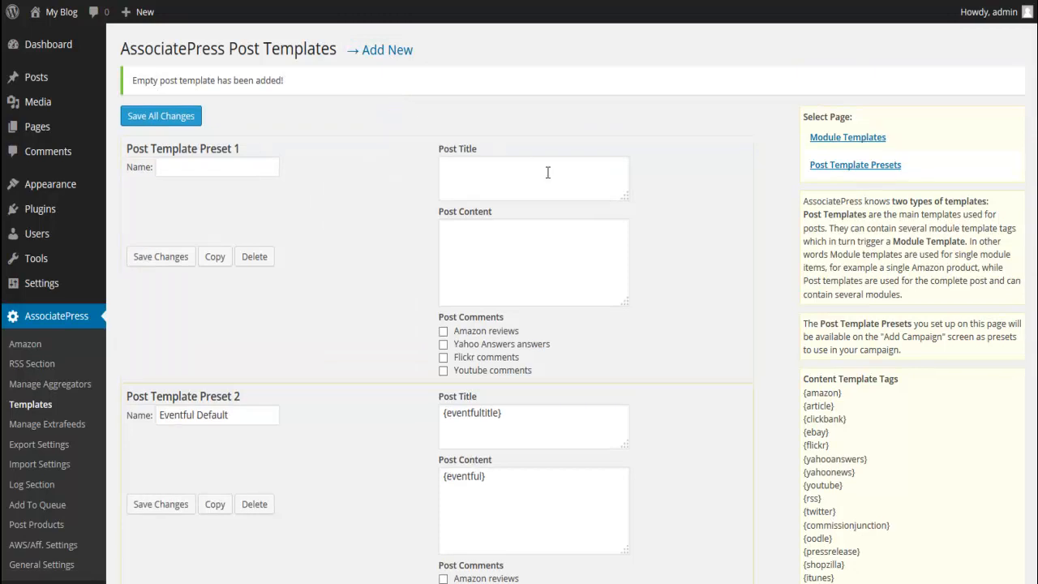
pyautogui.moveTo(537, 230)
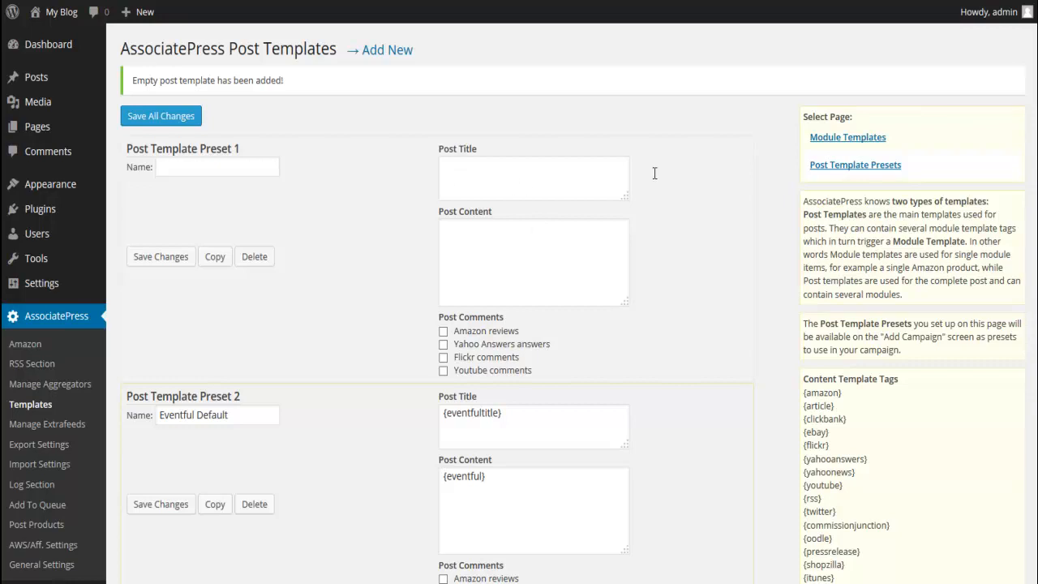
pyautogui.moveTo(635, 199)
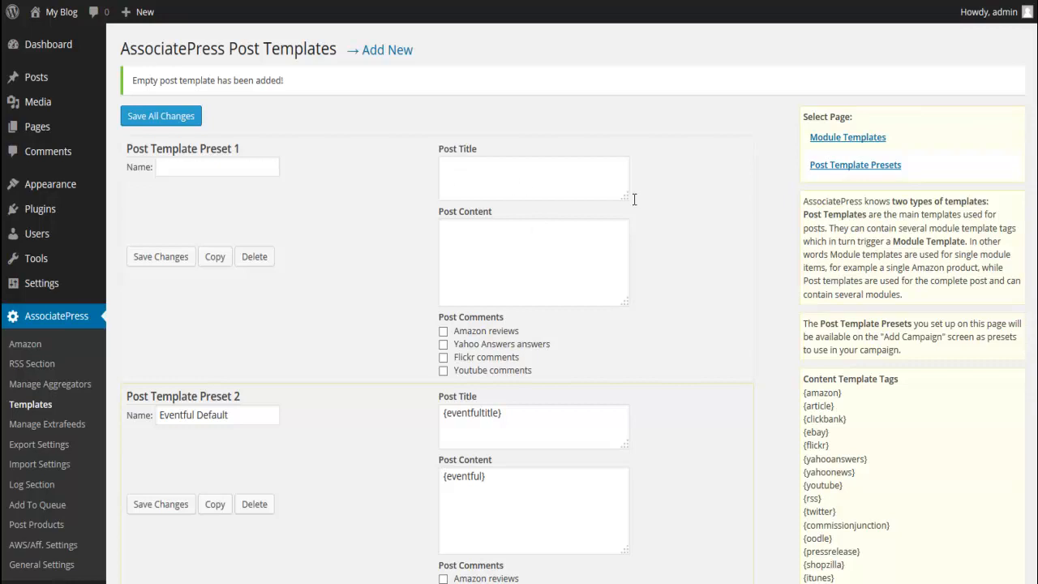
pyautogui.moveTo(587, 217)
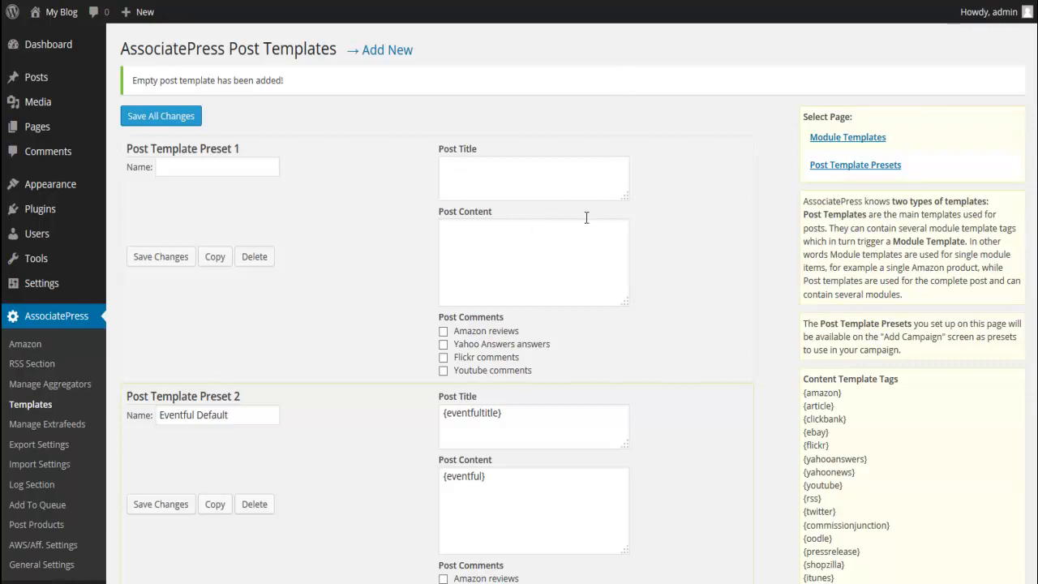
pyautogui.moveTo(519, 147)
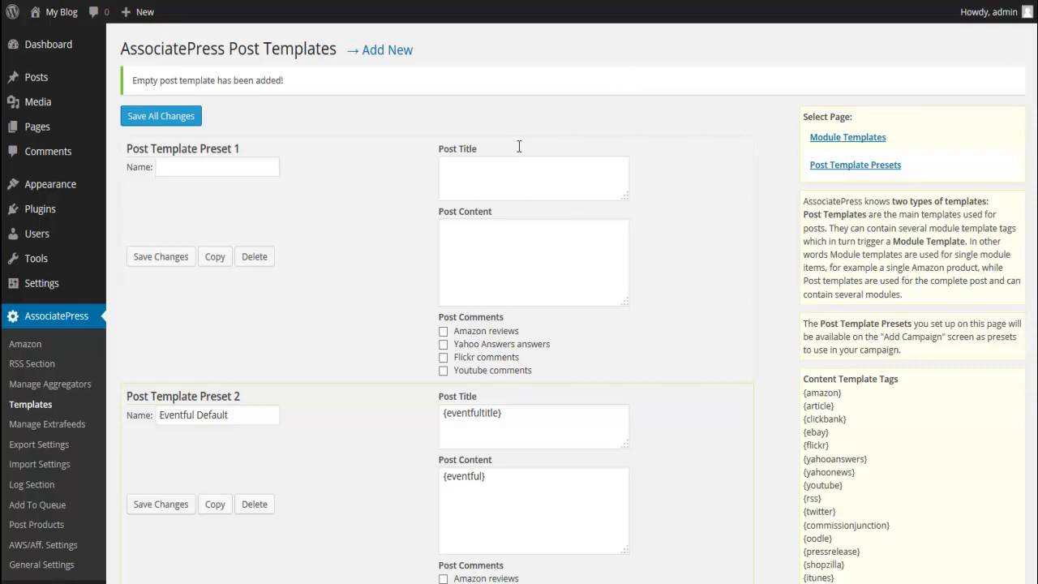
pyautogui.moveTo(596, 226)
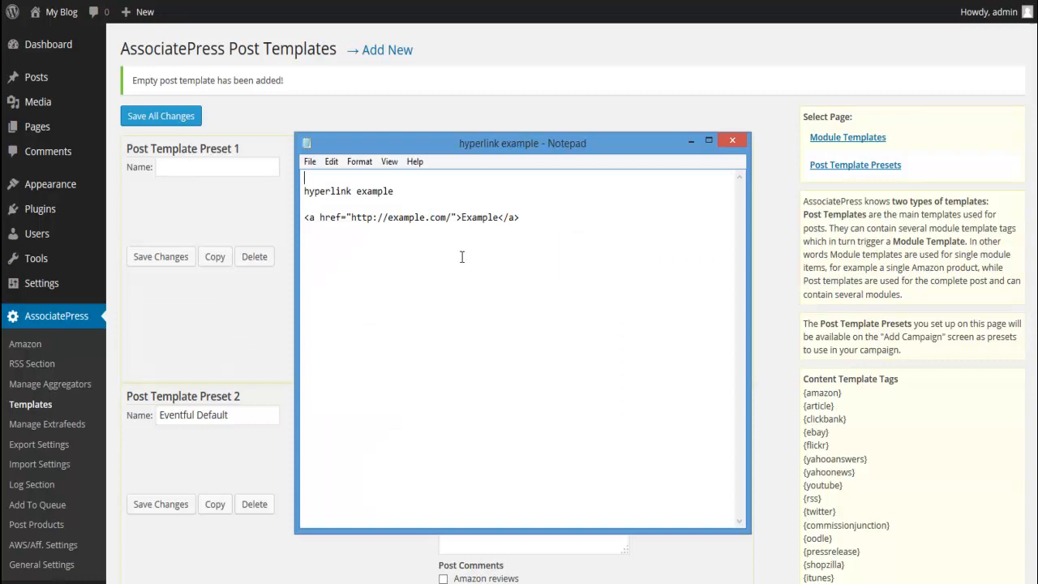
pyautogui.moveTo(317, 251)
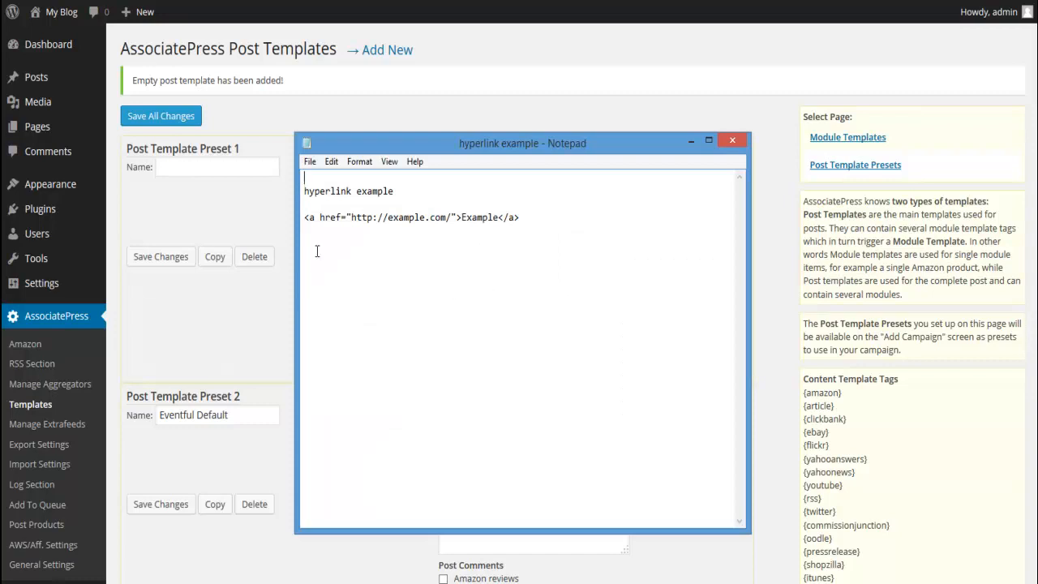
# Select the example <a href> hyperlink code line in Notepad.
pyautogui.moveTo(523, 143); pyautogui.dragTo(580, 169)
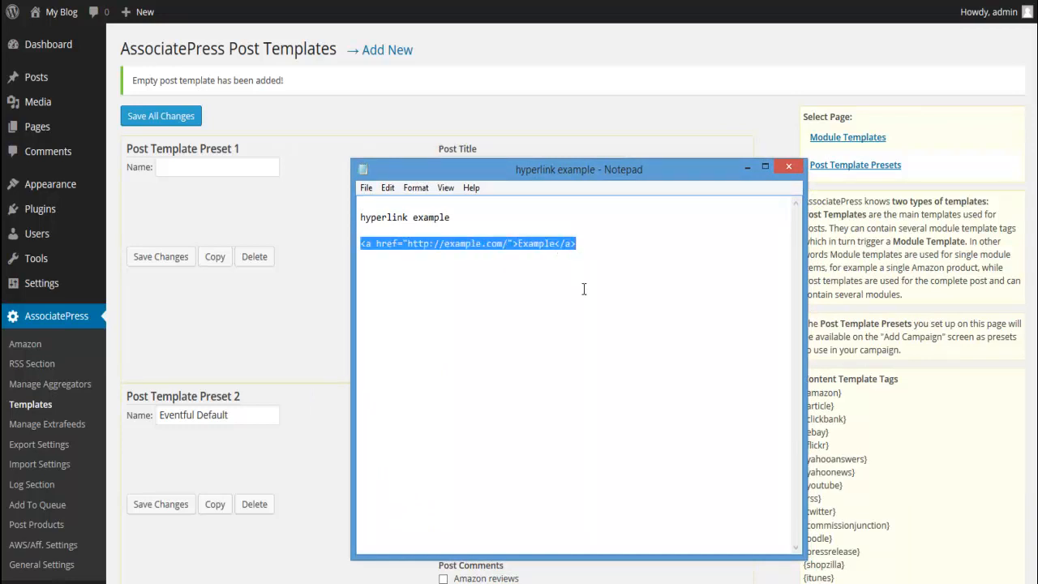
pyautogui.moveTo(327, 285)
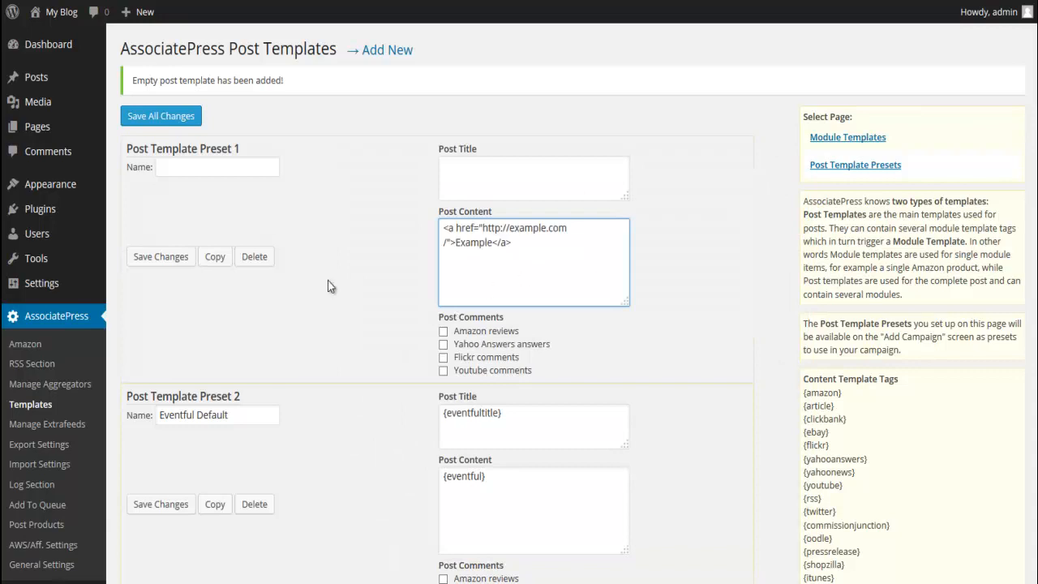
# Enter 'Curation Template' as Post Template Preset 1's name.
pyautogui.click(216, 166)
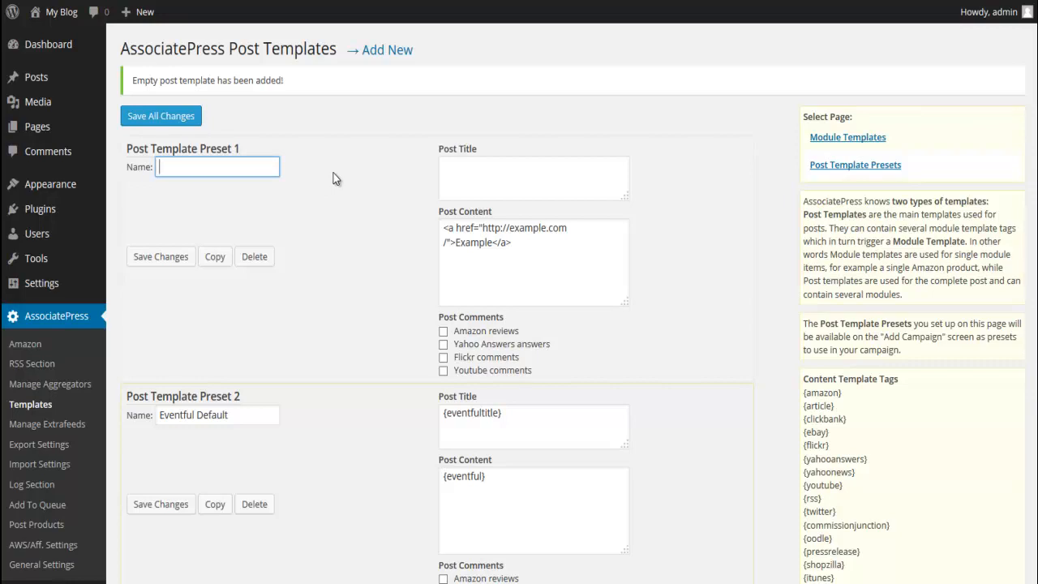
pyautogui.write('Curation Template')
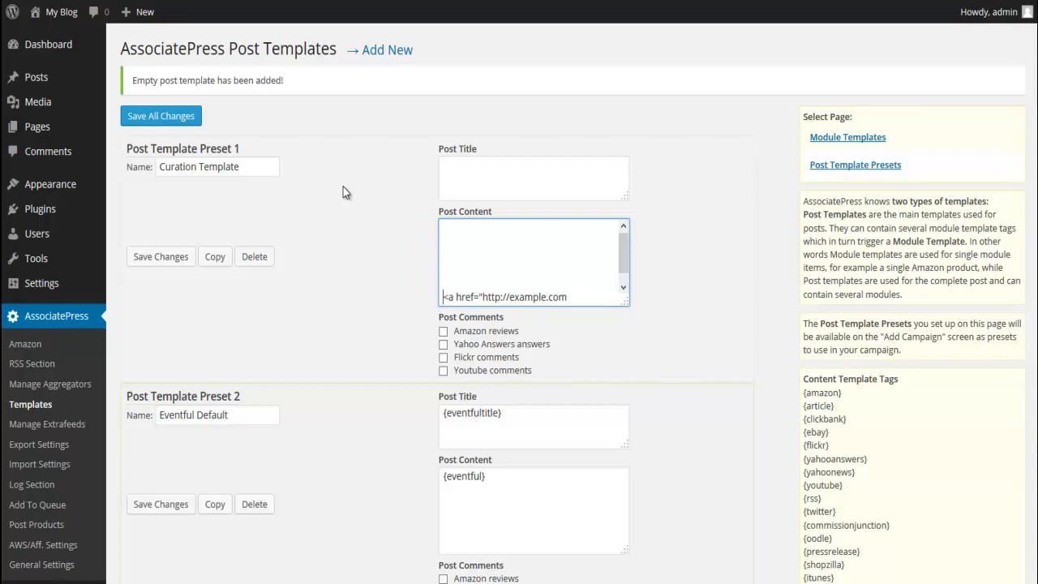
pyautogui.moveTo(346, 192)
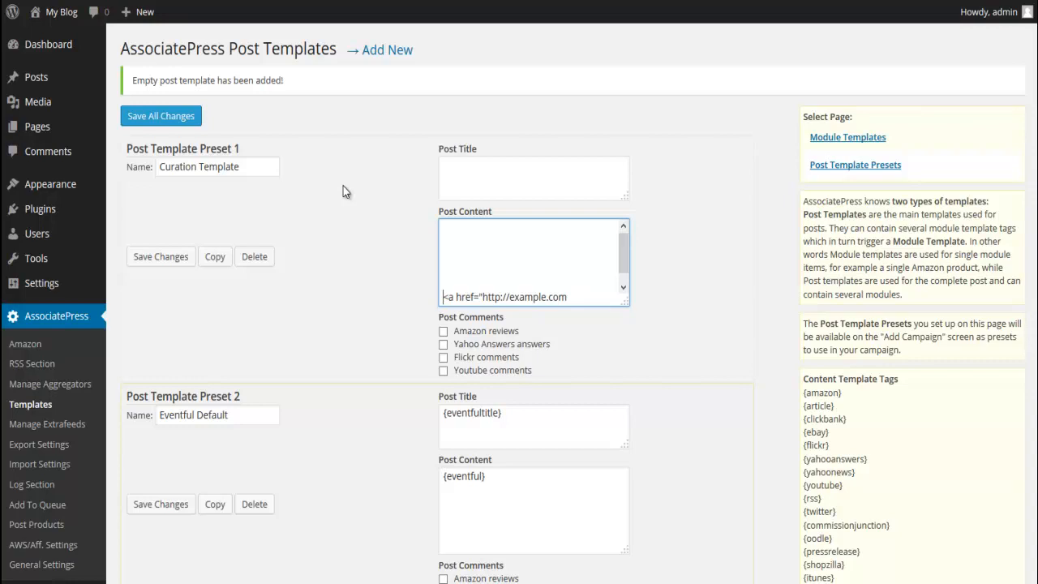
# Copy the {articletitle} tag from Title Template Tags and enter it as Post Title.
pyautogui.scroll(-3)
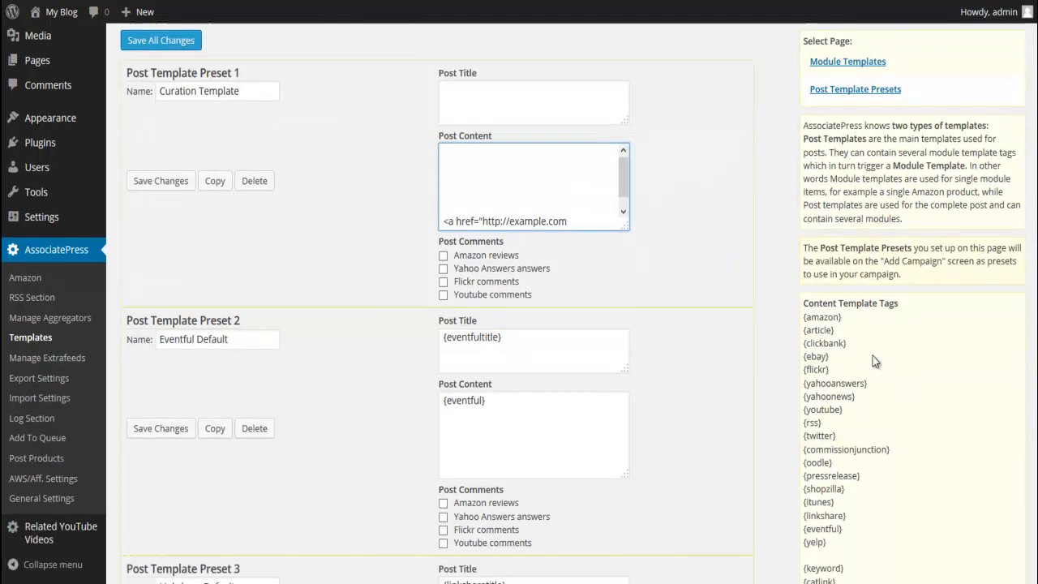
pyautogui.scroll(-3)
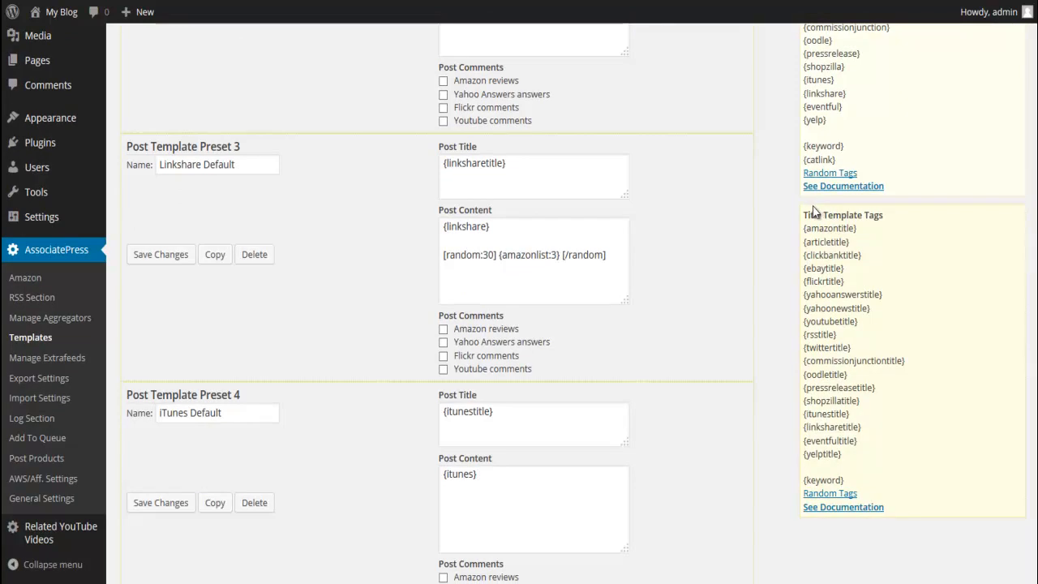
pyautogui.moveTo(808, 248)
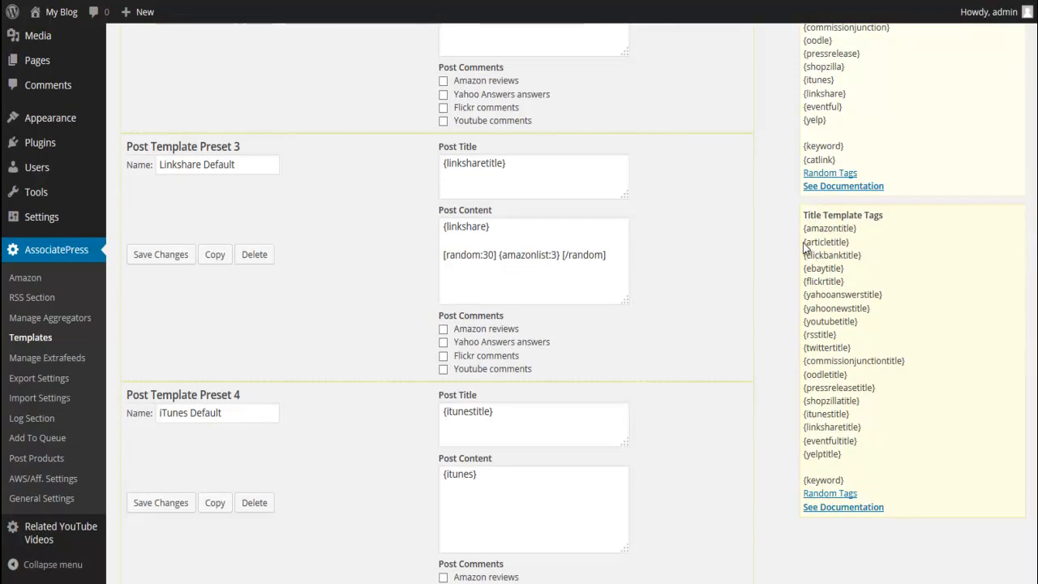
pyautogui.doubleClick(825, 242)
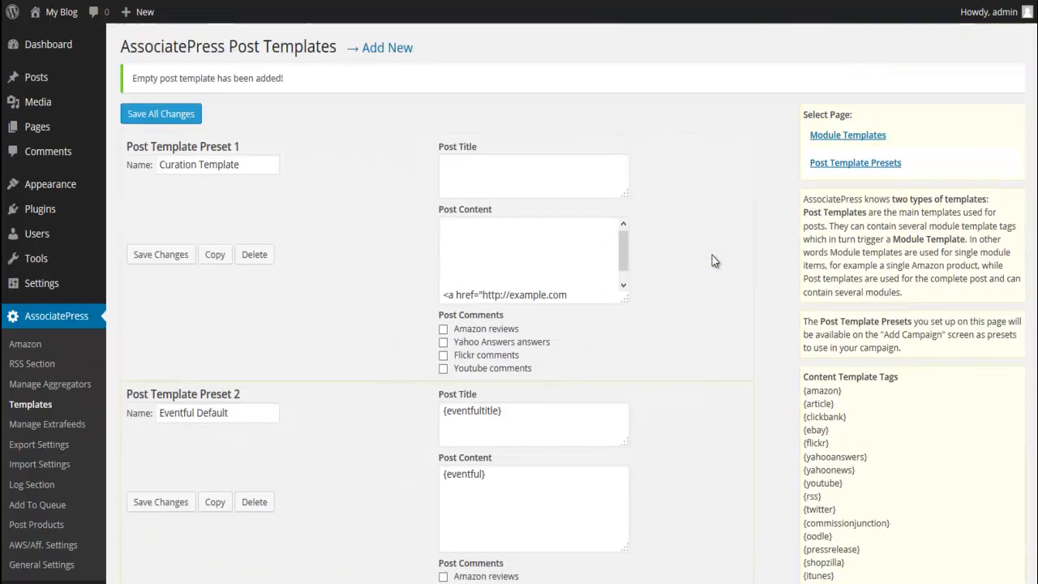
pyautogui.click(534, 177)
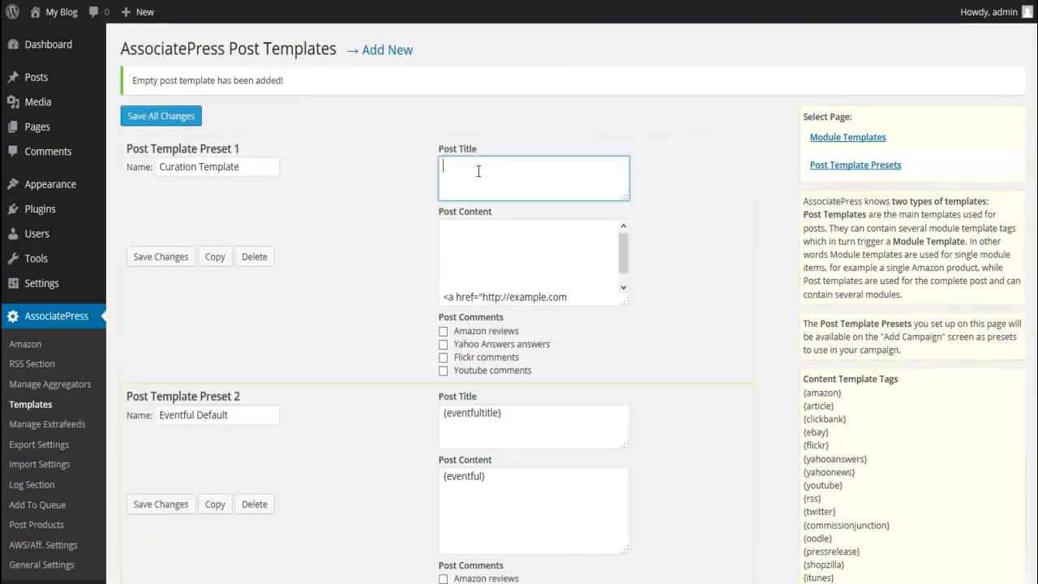
pyautogui.write('{articletitle}')
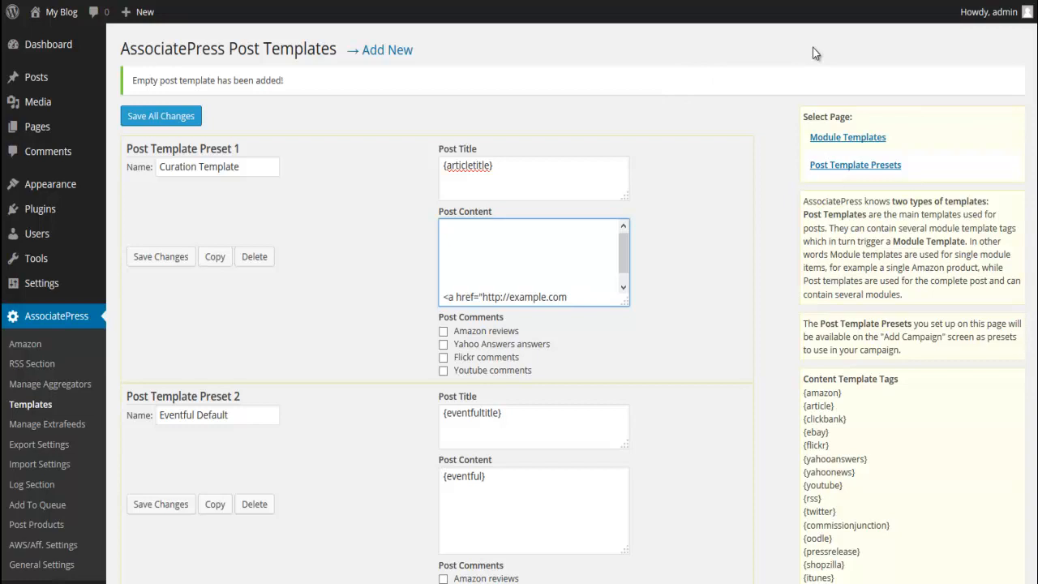
pyautogui.moveTo(860, 22)
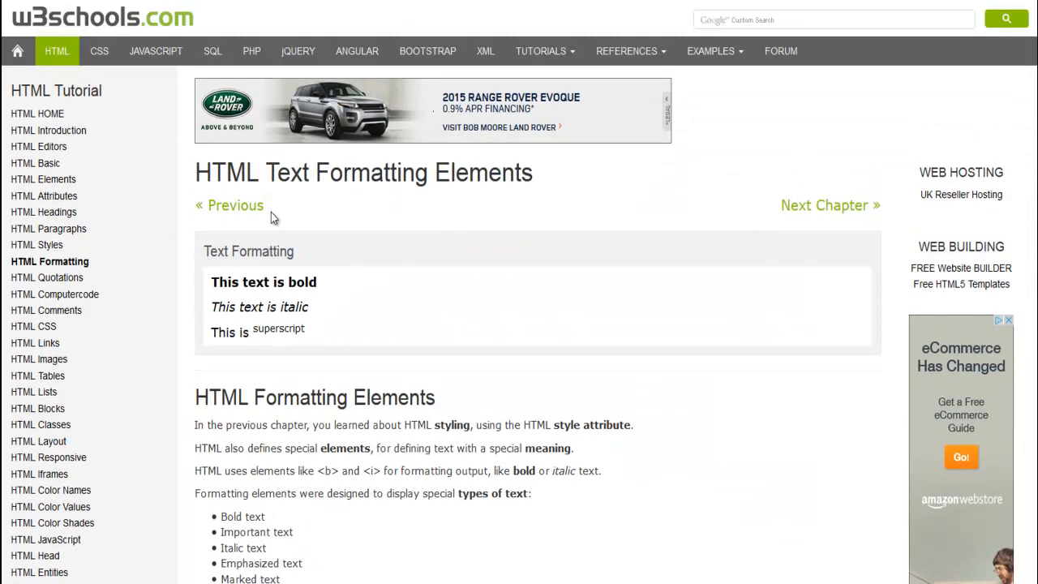
# Scroll the w3schools HTML Formatting page down to the Bold and Strong section.
pyautogui.scroll(-3)
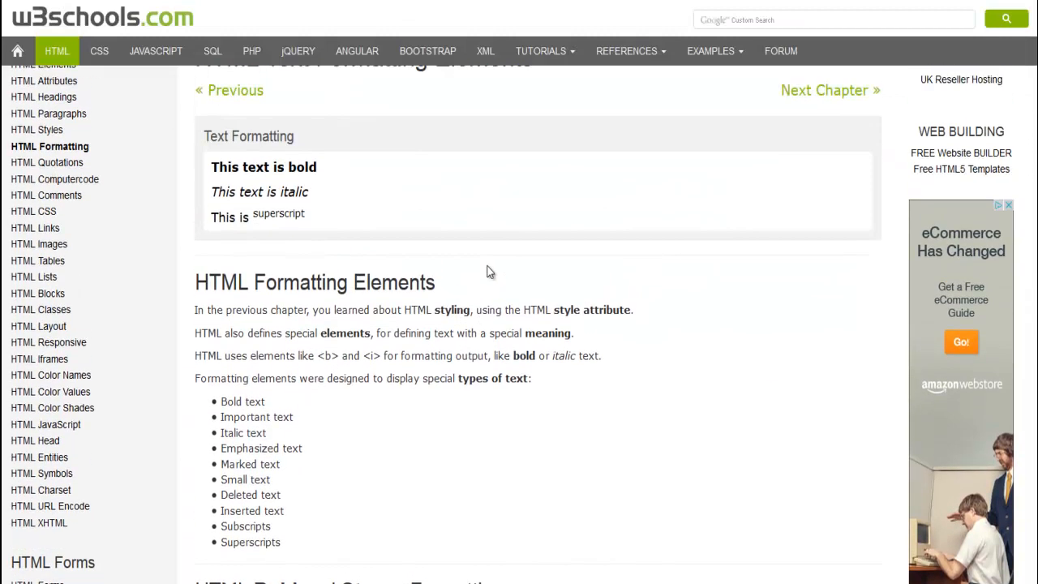
pyautogui.scroll(-3)
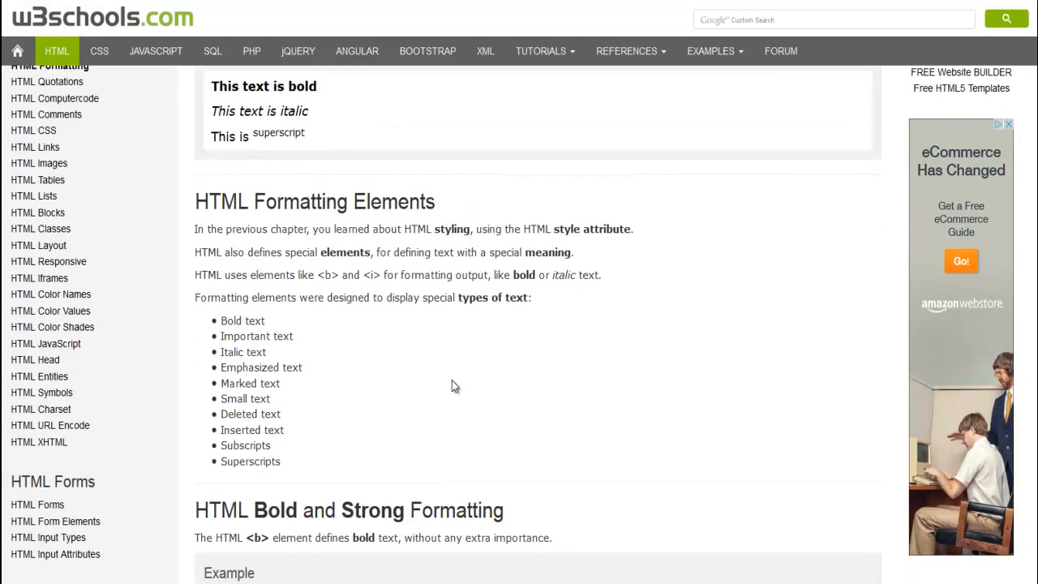
pyautogui.scroll(-3)
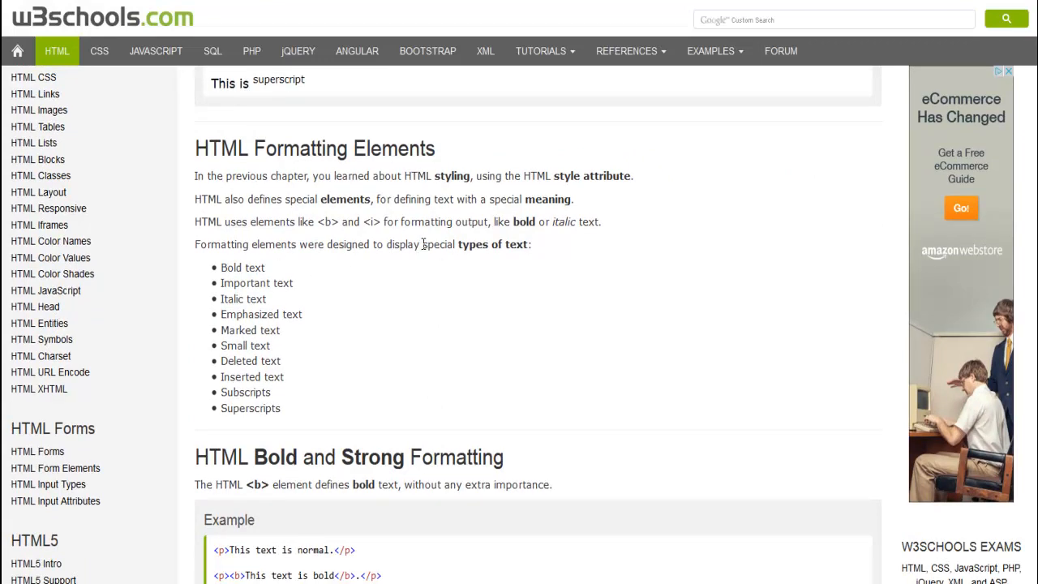
pyautogui.moveTo(297, 293)
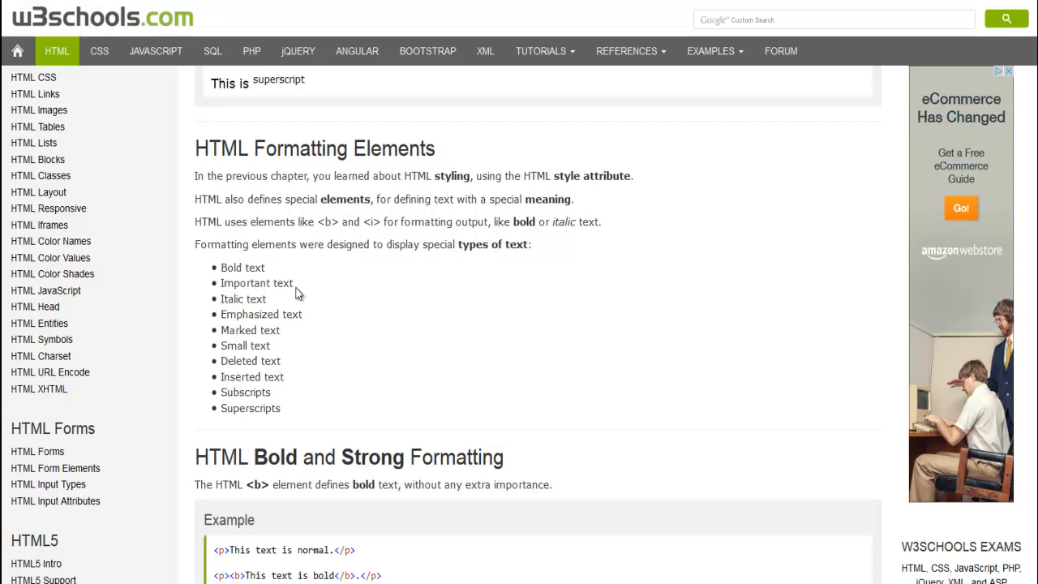
pyautogui.scroll(-3)
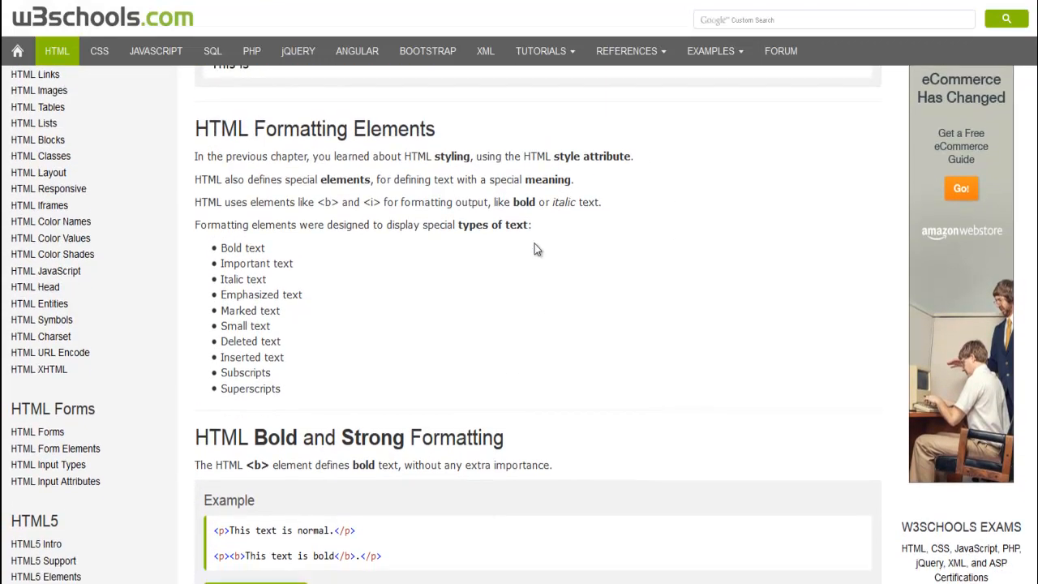
pyautogui.scroll(-3)
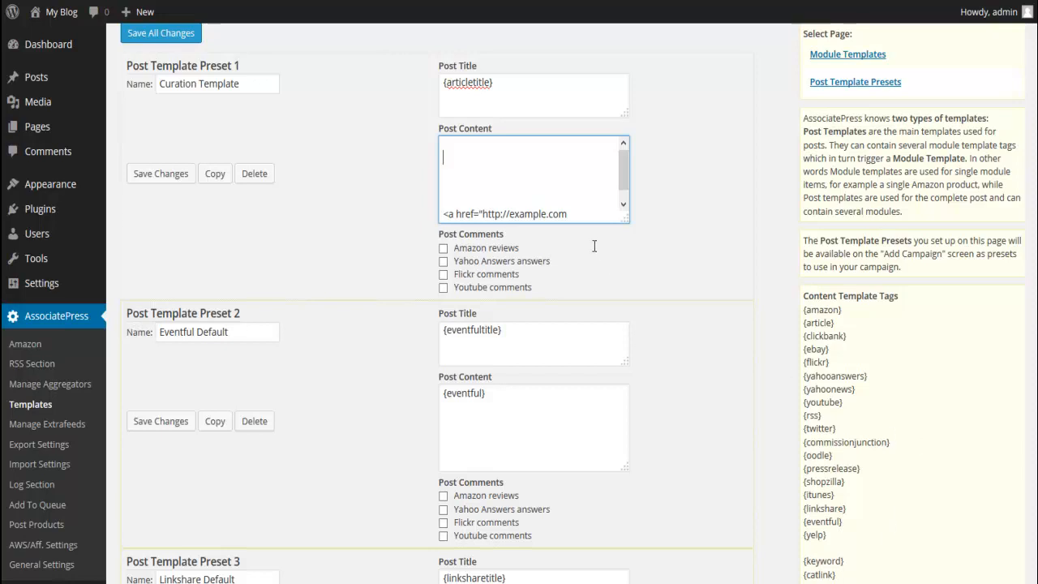
pyautogui.moveTo(634, 241)
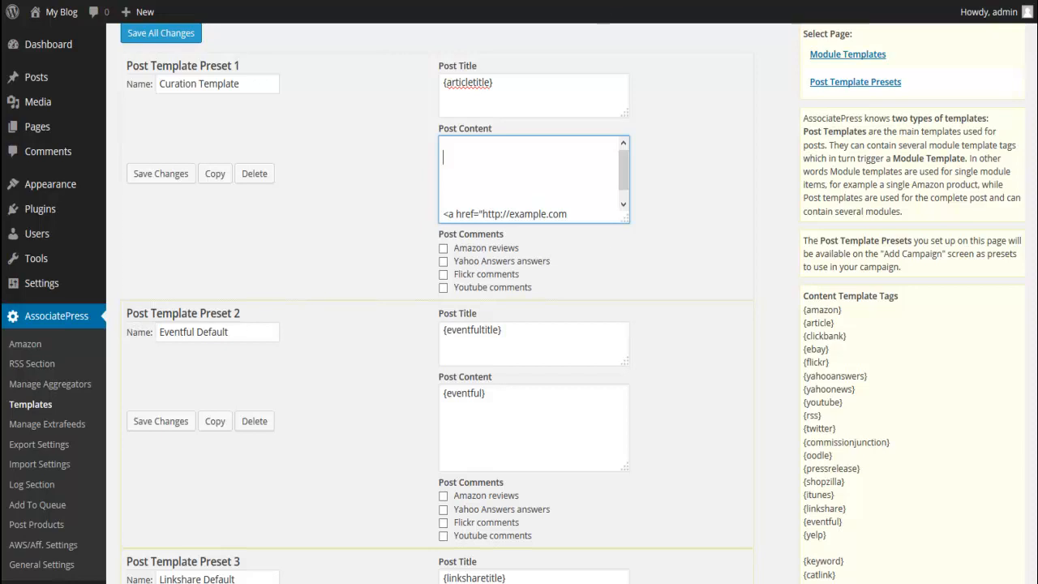
pyautogui.click(527, 158)
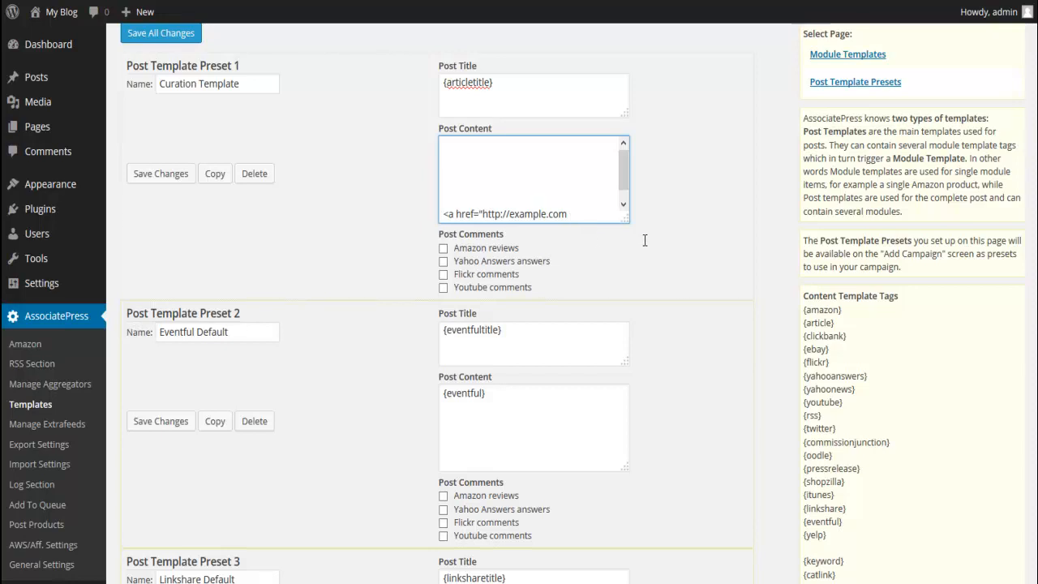
pyautogui.moveTo(653, 235)
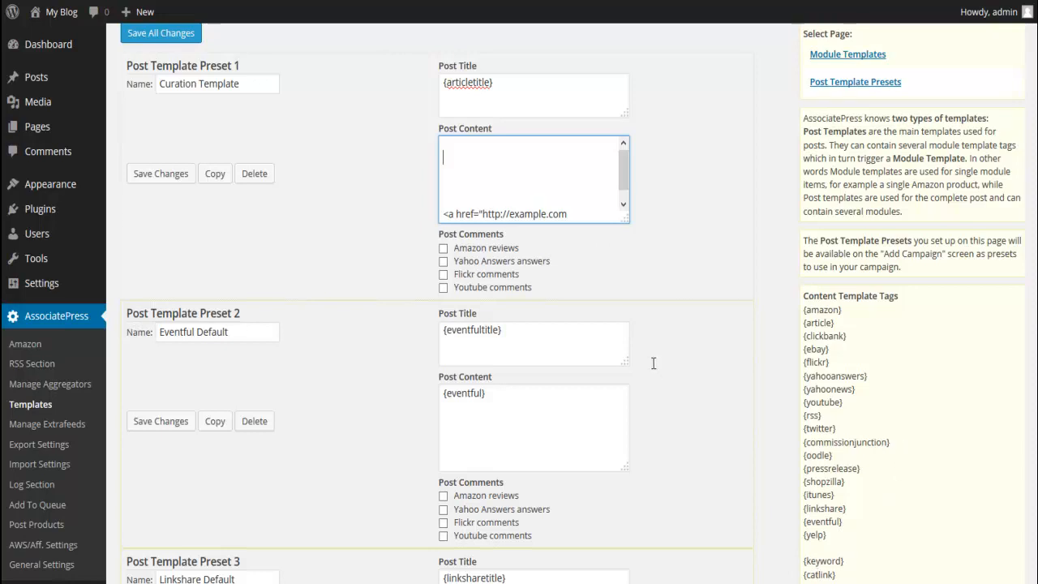
pyautogui.moveTo(364, 266)
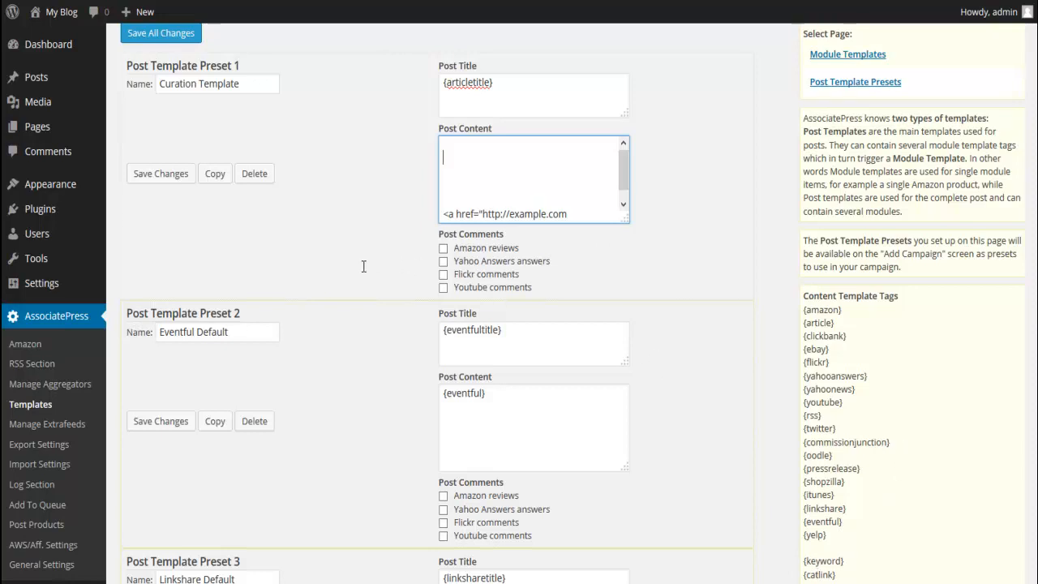
pyautogui.moveTo(515, 275)
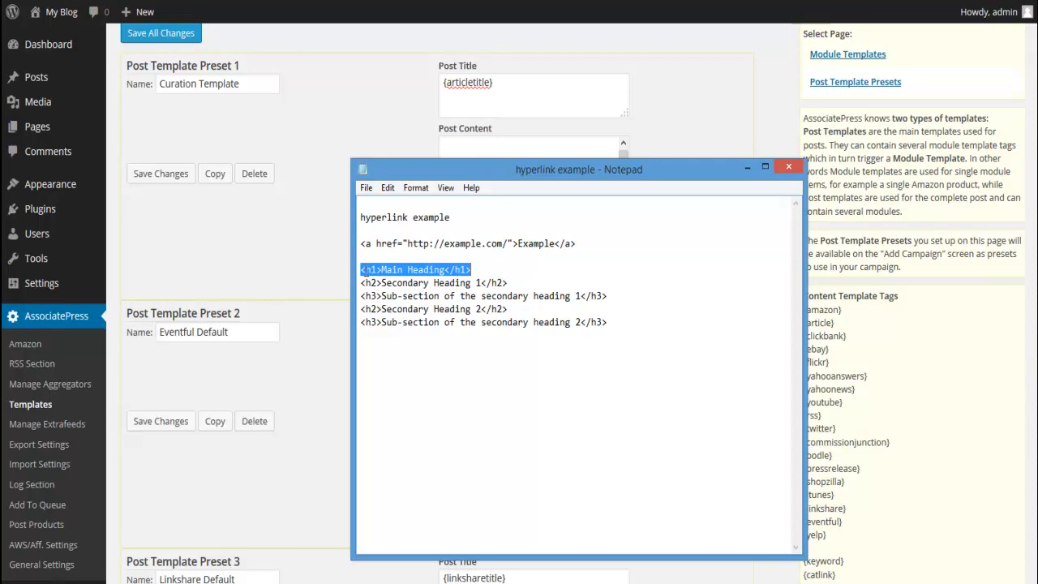
pyautogui.moveTo(322, 296)
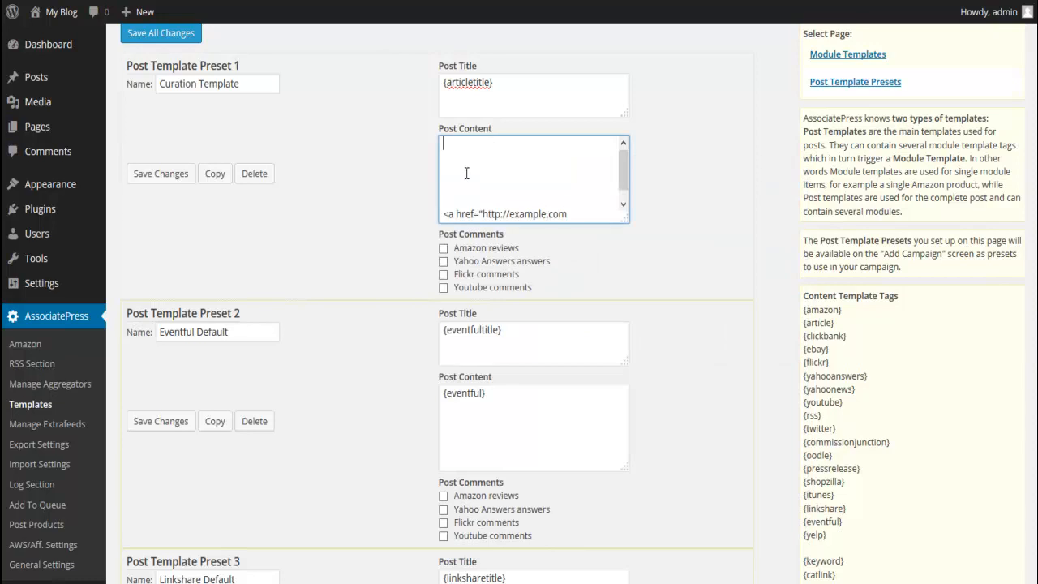
# Type <h1>Main Heading</h1>, replacing 'Main Heading' with the {keyword} tag.
pyautogui.write('<h1>Main Heading</h1>')
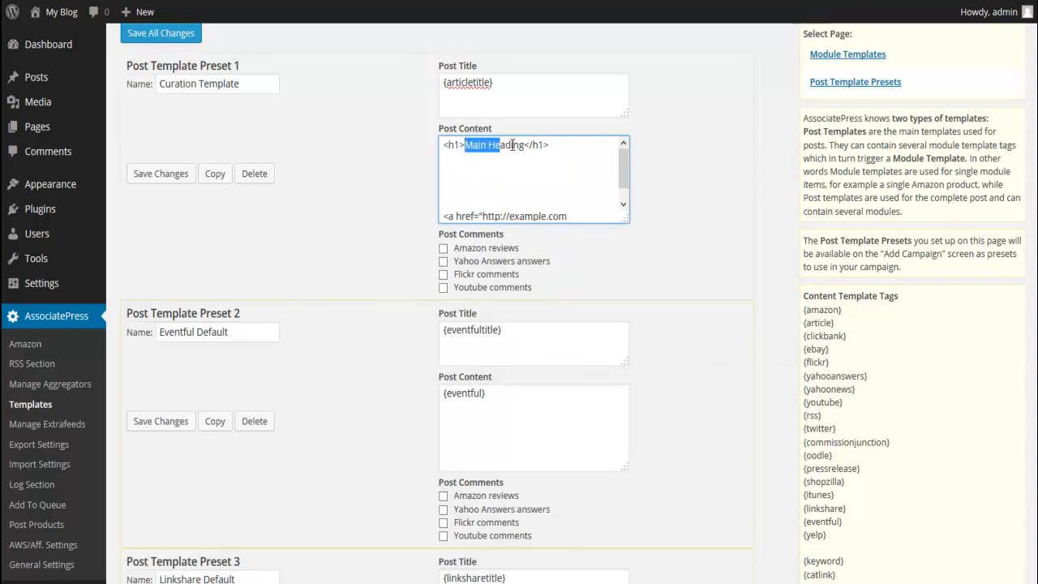
pyautogui.press('Delete')
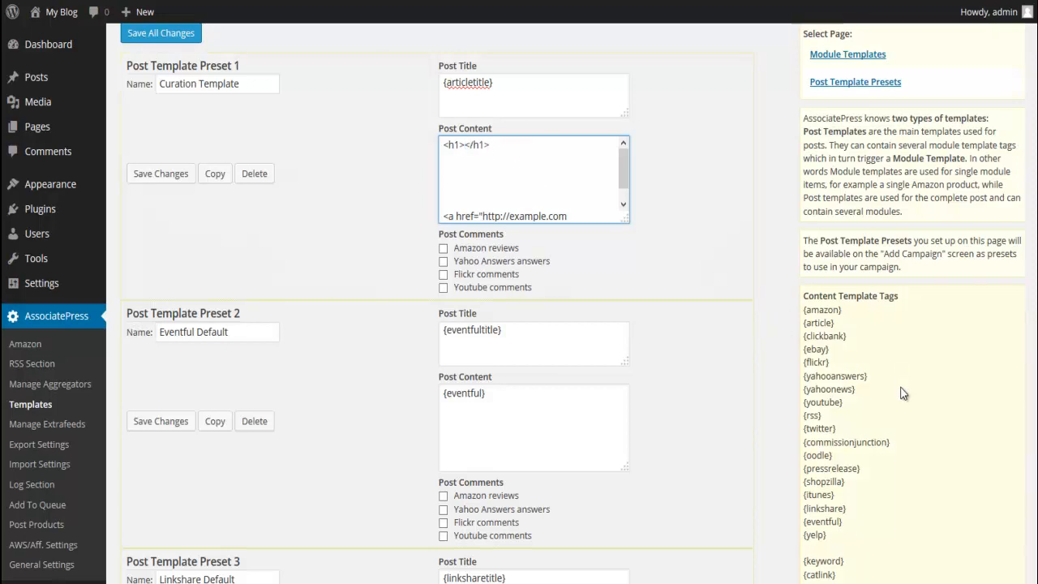
pyautogui.scroll(-3)
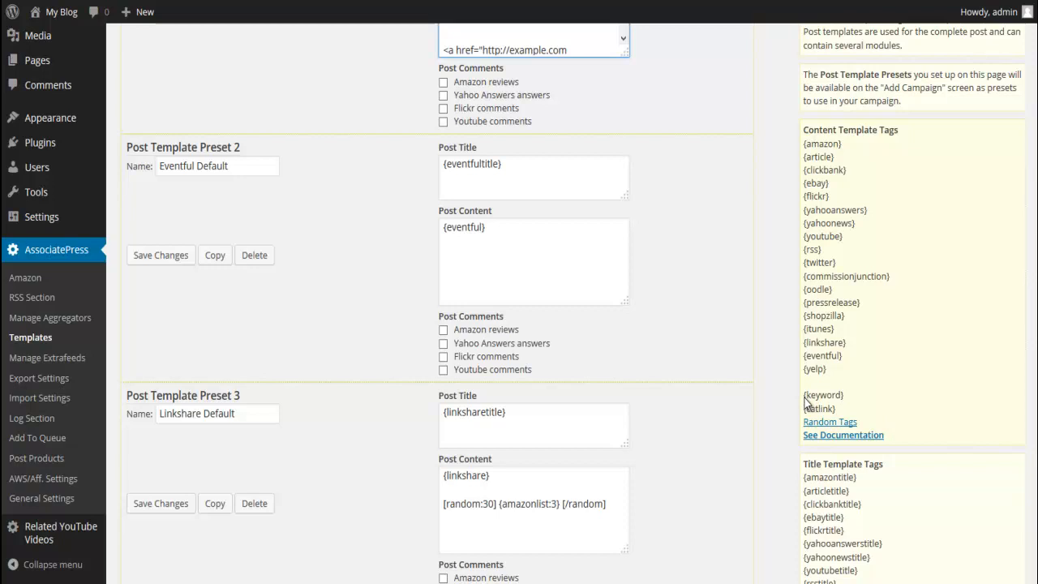
pyautogui.doubleClick(823, 395)
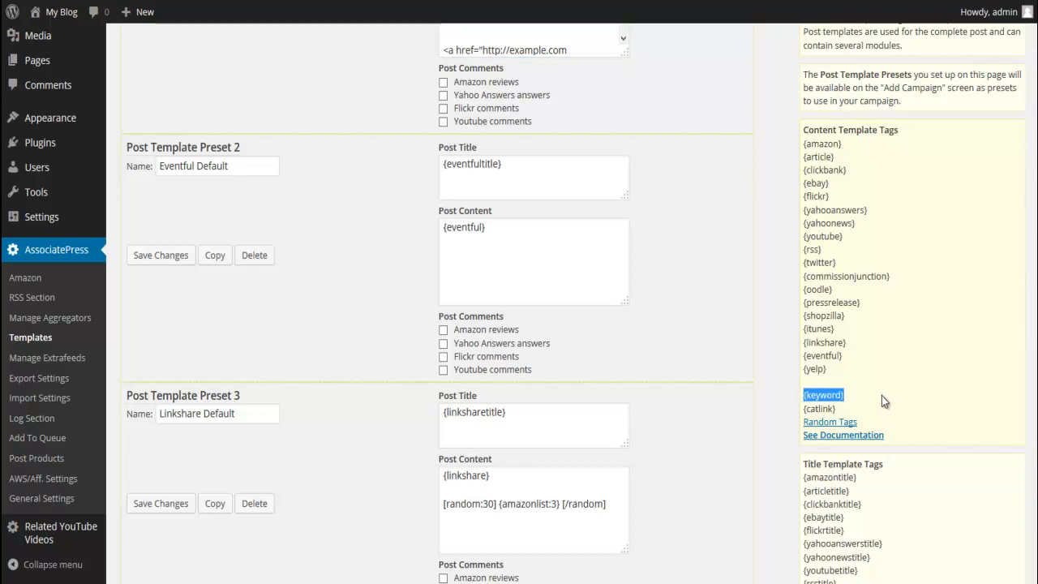
pyautogui.scroll(3)
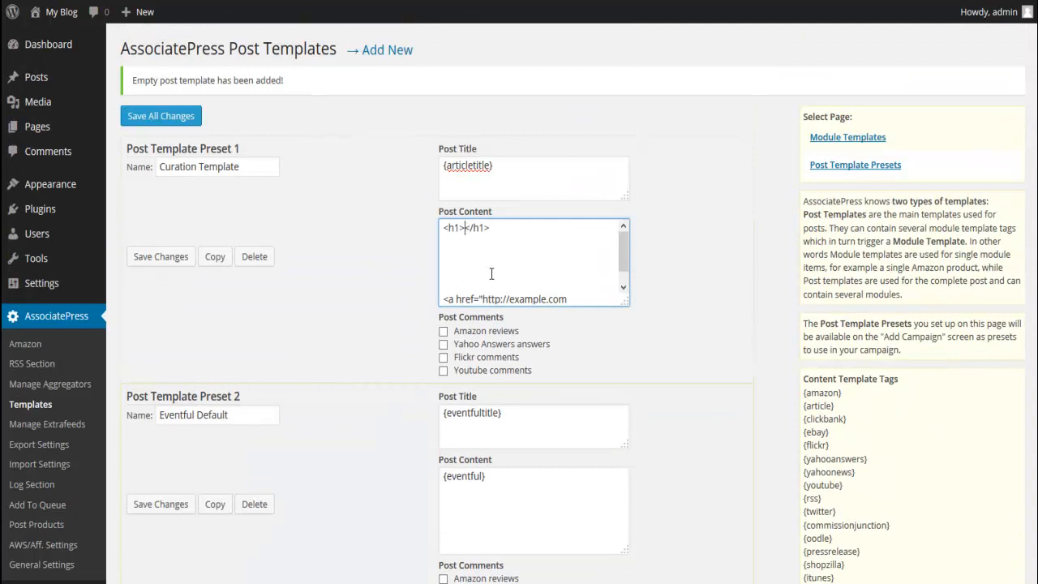
pyautogui.write('{keyword}')
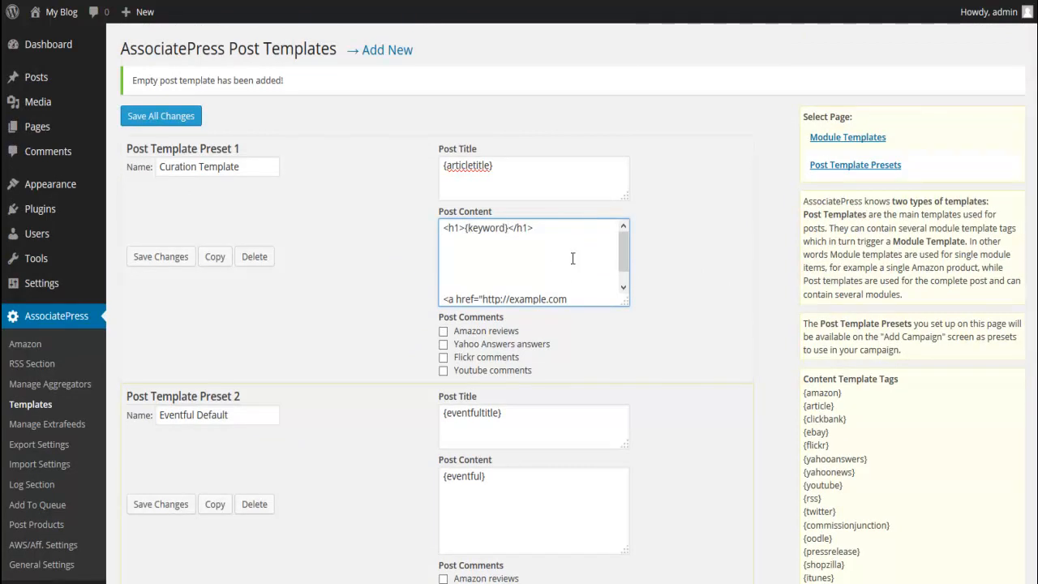
pyautogui.click(465, 227)
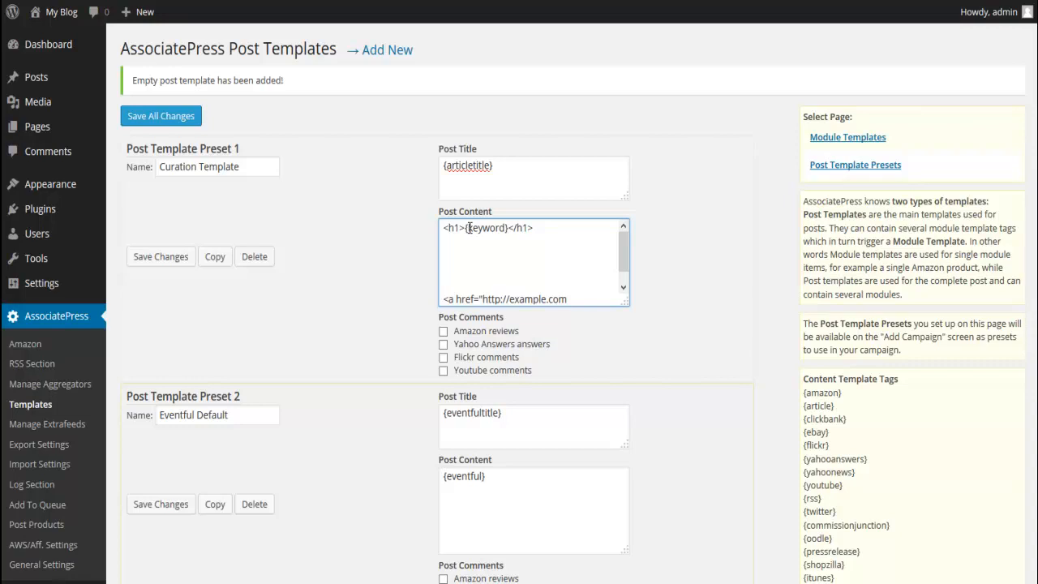
pyautogui.moveTo(468, 227)
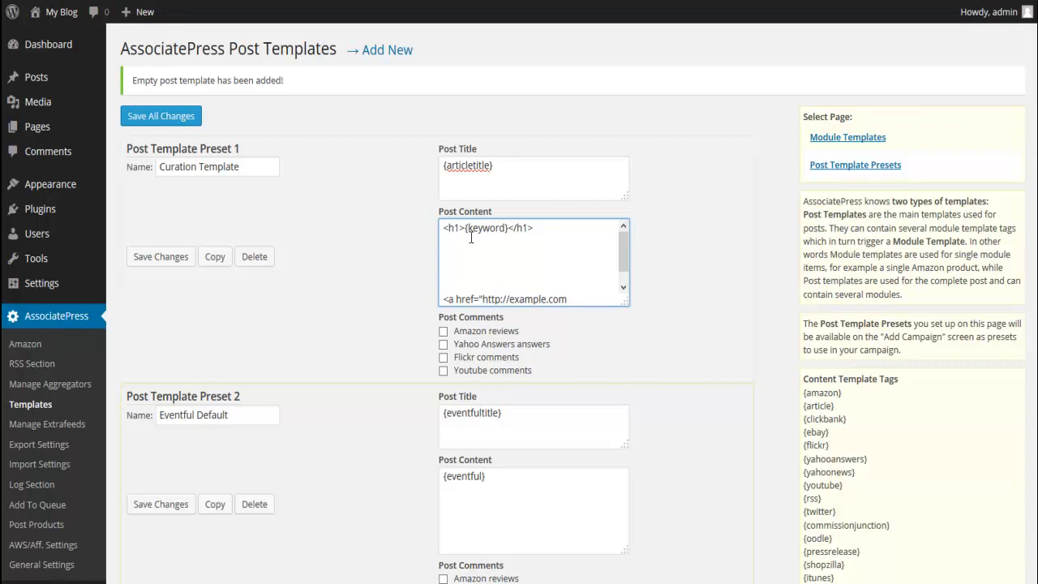
pyautogui.moveTo(483, 220)
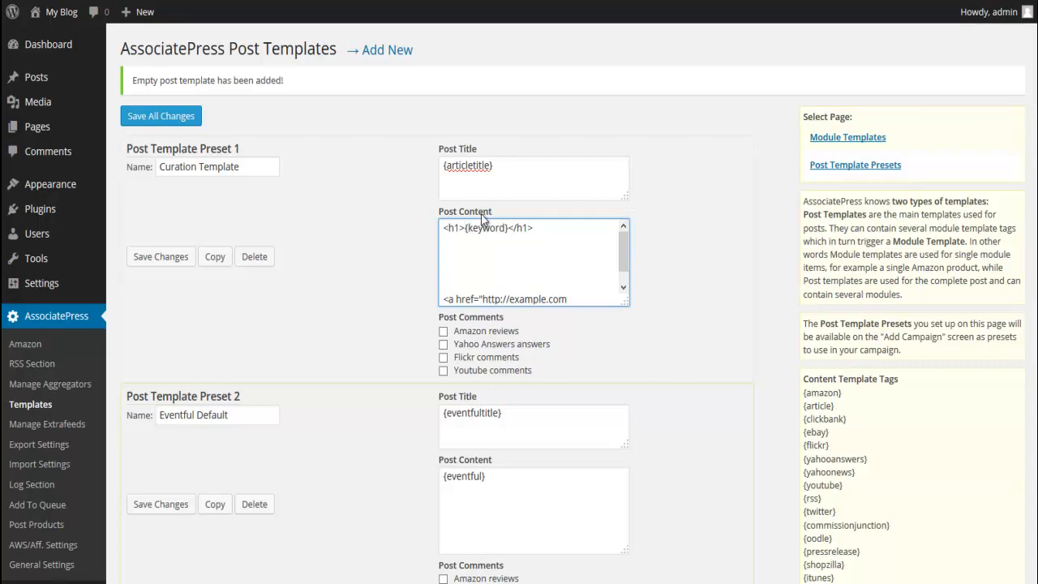
# Insert 'Welcome to this article about' before {keyword} in the h1 heading.
pyautogui.click(464, 227)
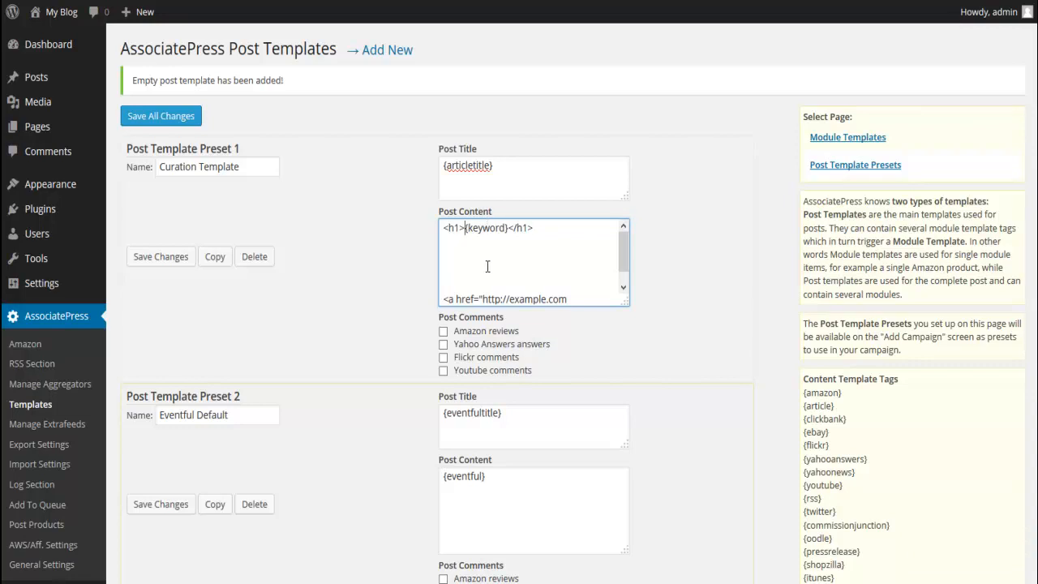
pyautogui.write('Welcome')
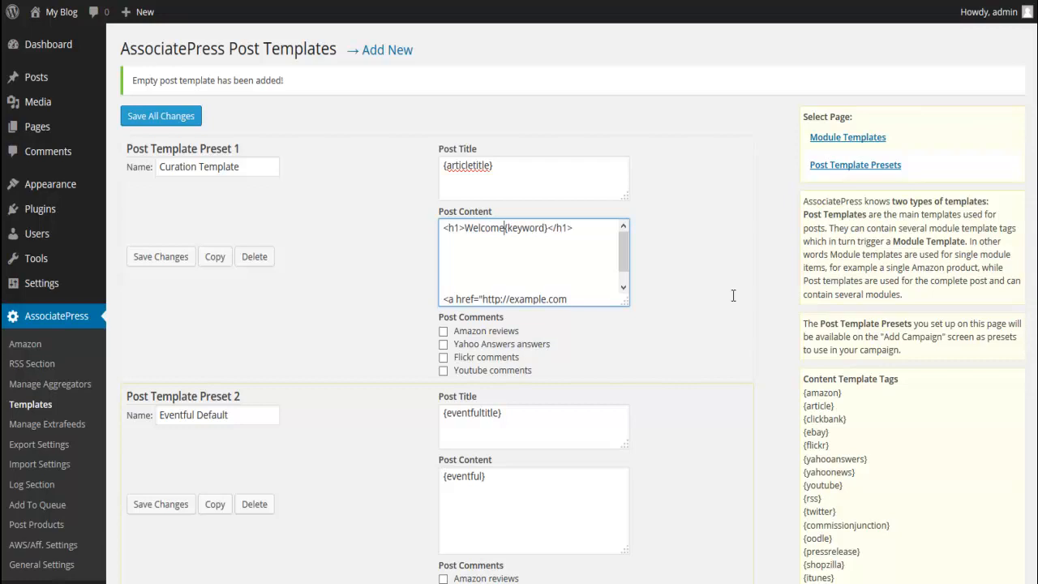
pyautogui.write('to this article about')
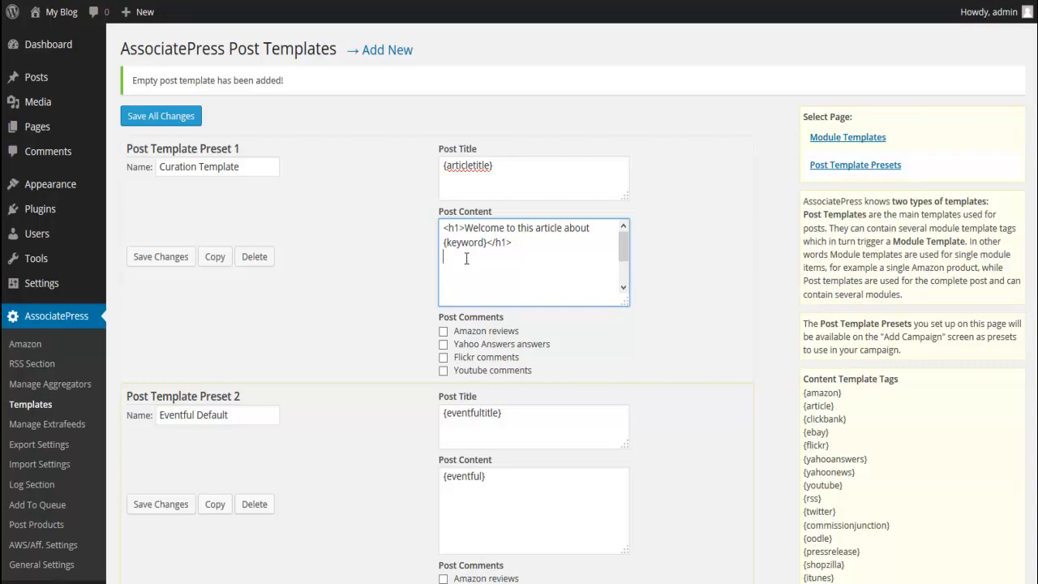
pyautogui.moveTo(481, 258)
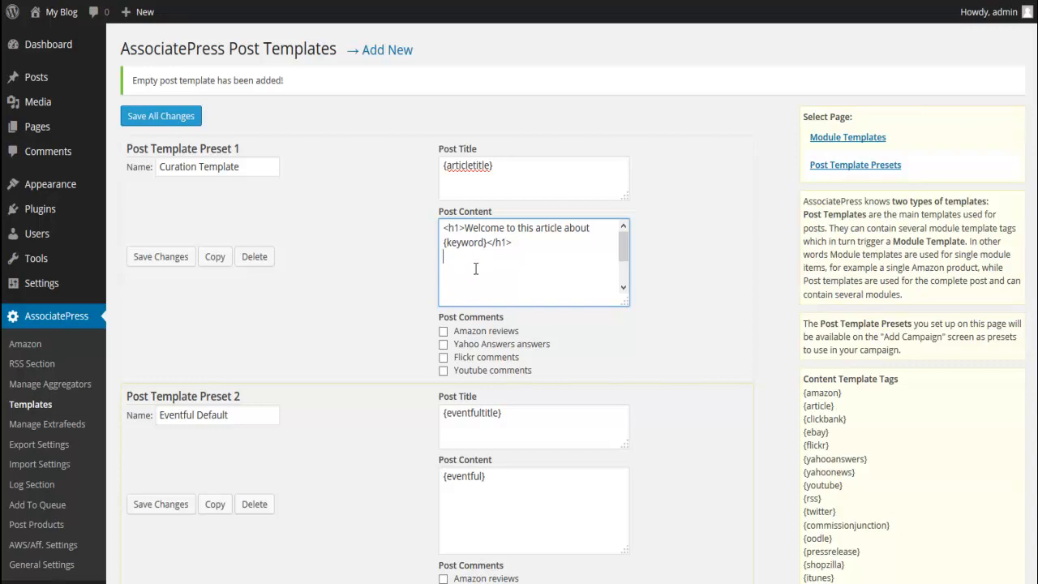
# Add a paragraph below the heading containing the {article} tag copied from Content Template Tags.
pyautogui.write('<p>')
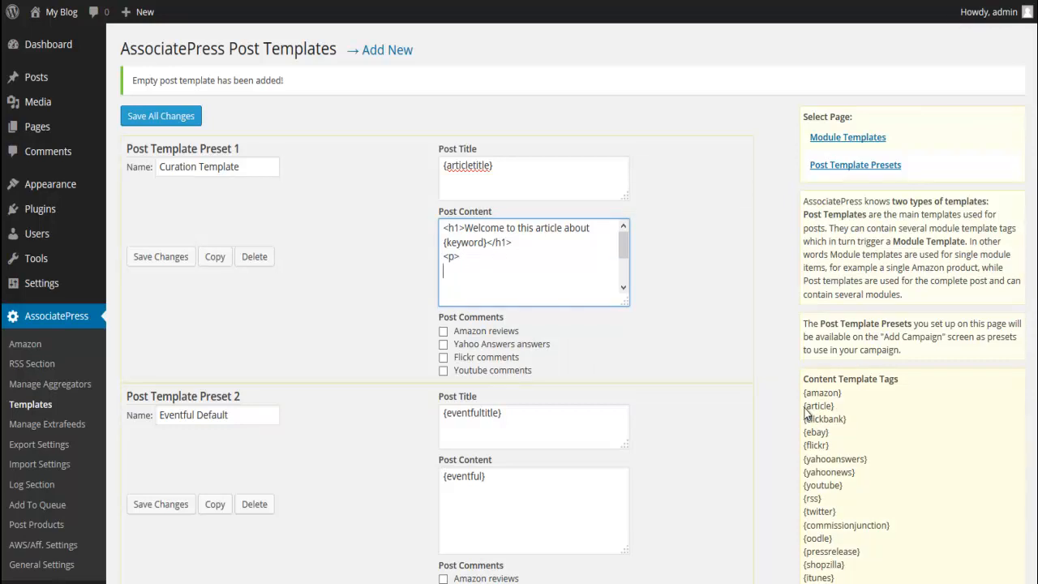
pyautogui.doubleClick(818, 405)
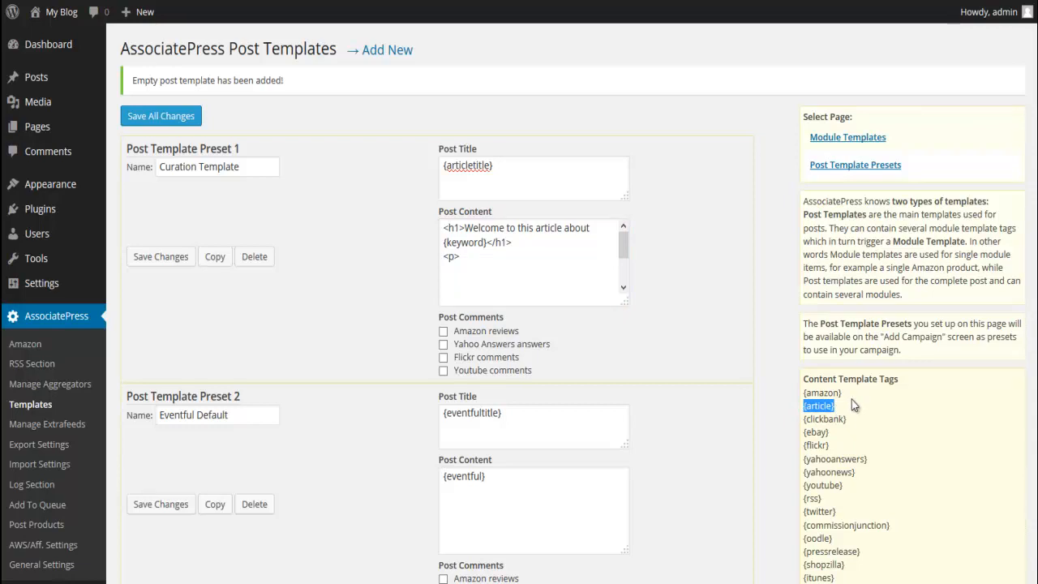
pyautogui.moveTo(885, 485)
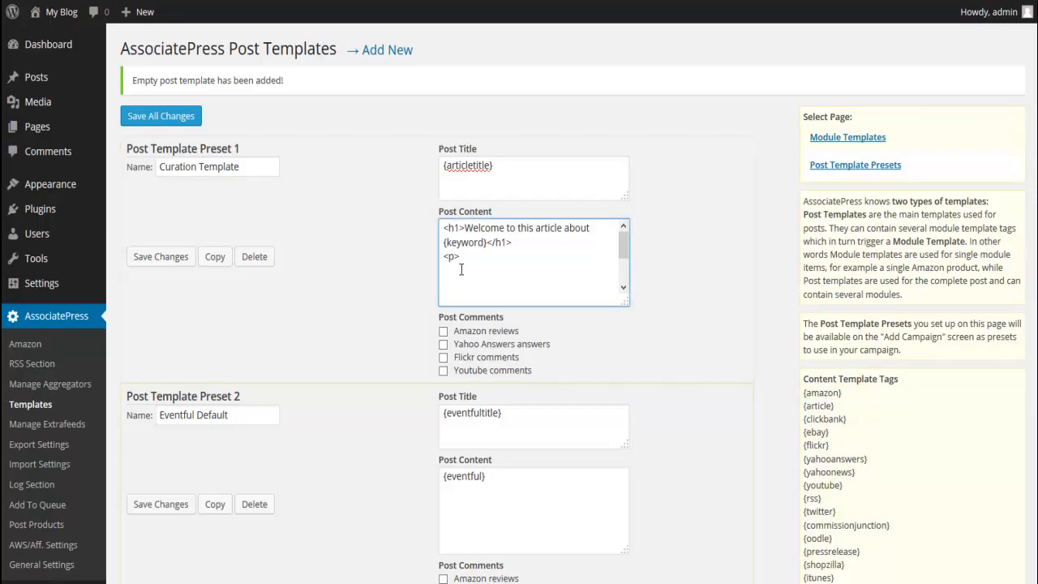
pyautogui.write('{article}')
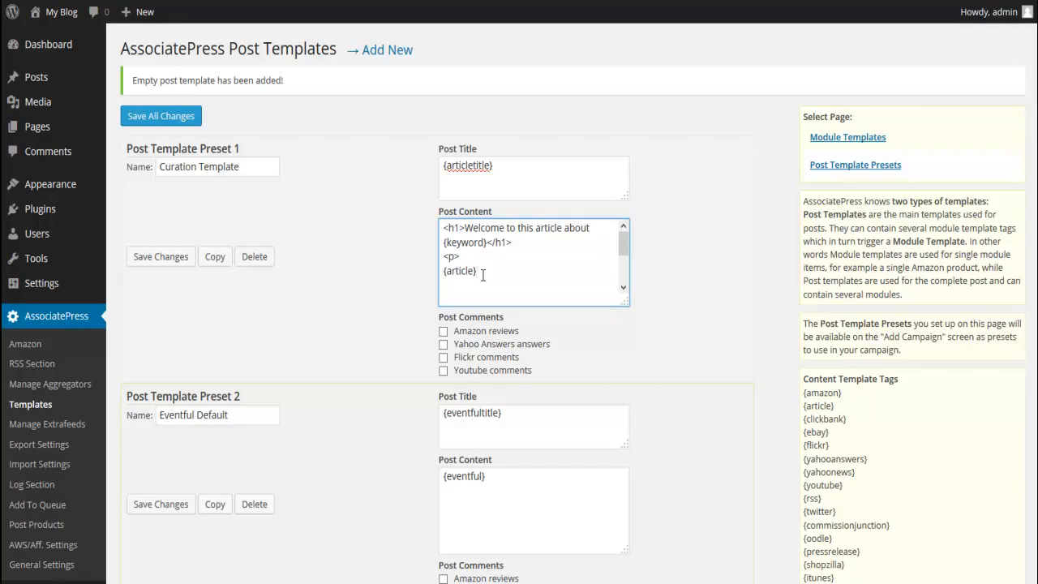
pyautogui.write('<p')
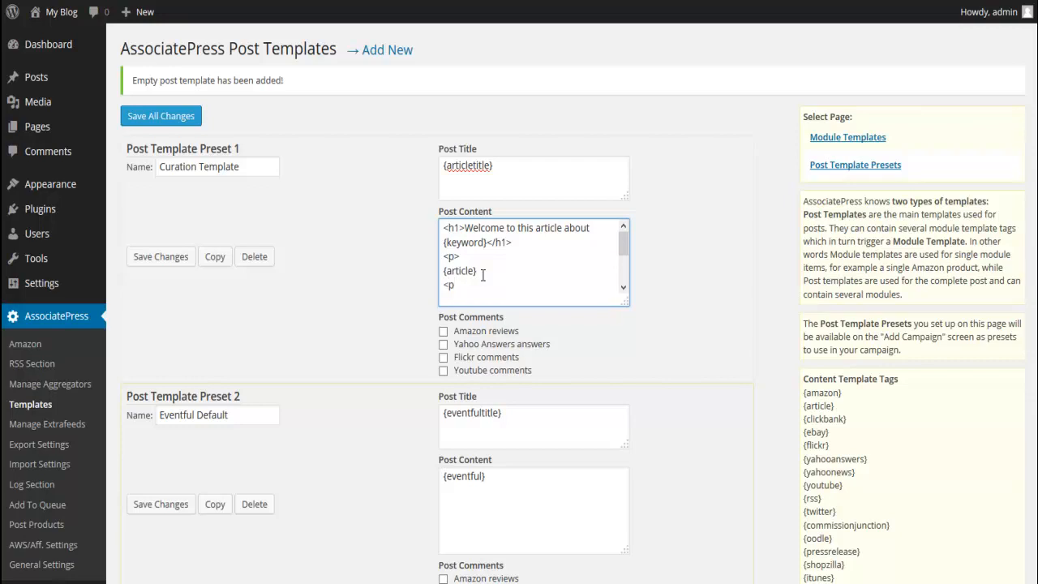
pyautogui.write('/>')
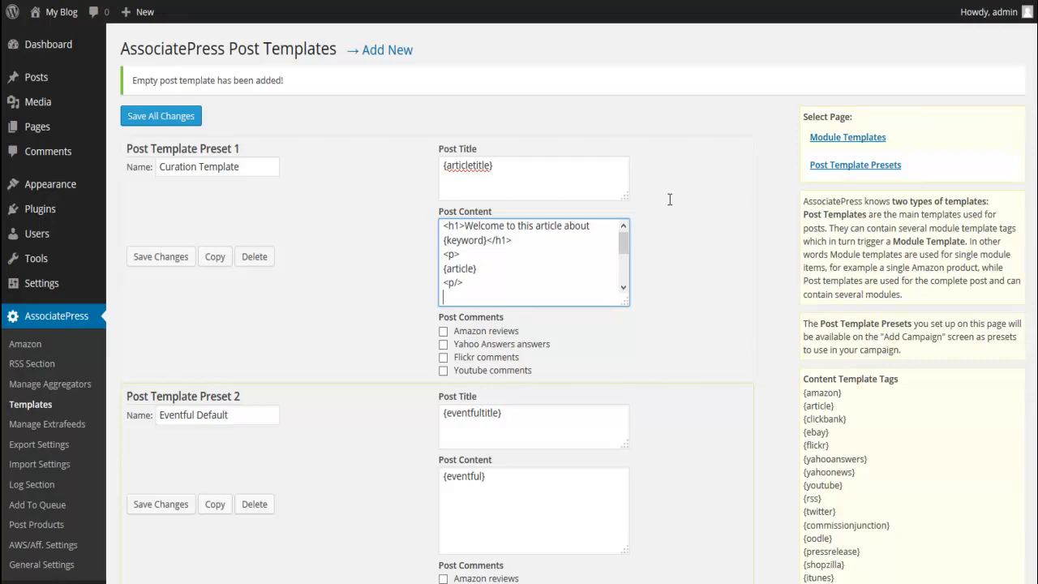
pyautogui.write('<p>')
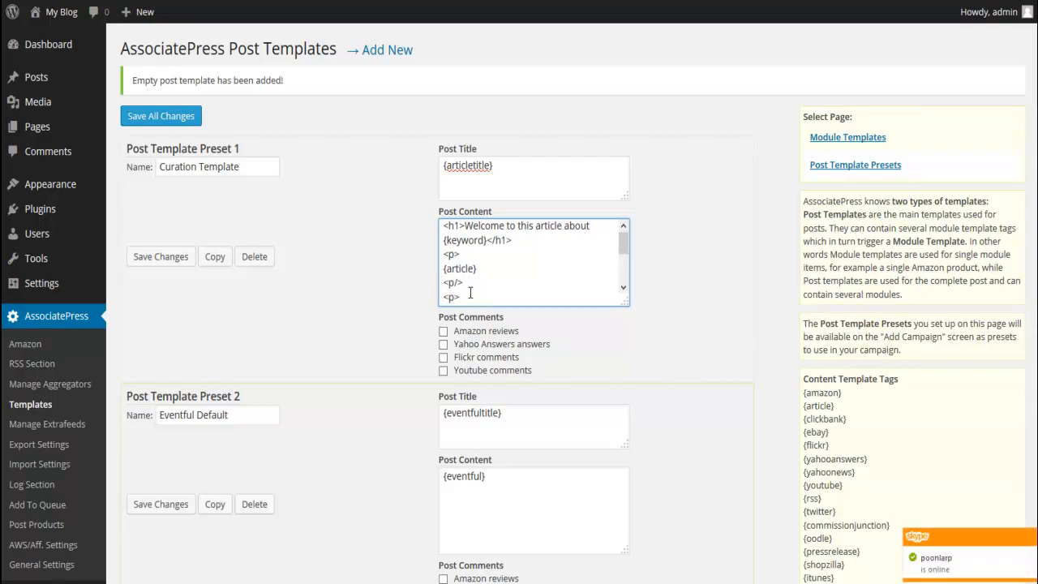
pyautogui.scroll(-3)
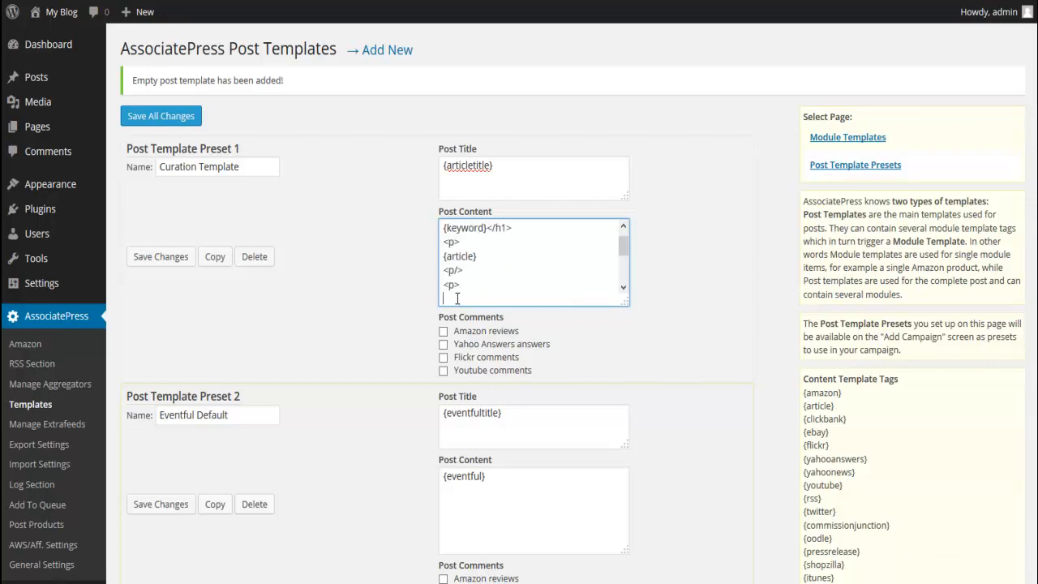
pyautogui.write('<a href="http://example.com/">Example</a>')
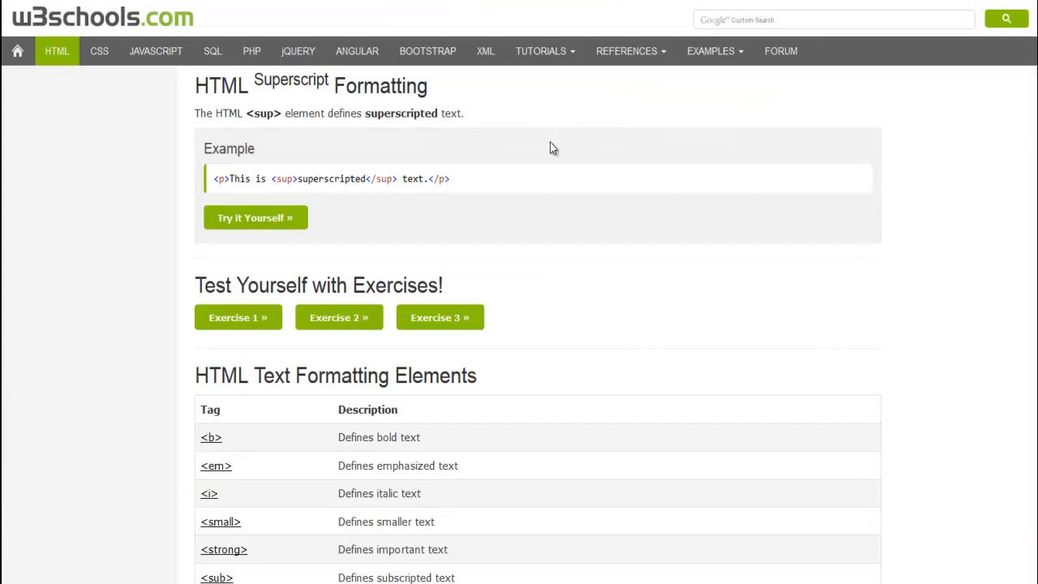
# Scroll the w3schools page to the Text Formatting Elements table listing the <b> tag.
pyautogui.scroll(-3)
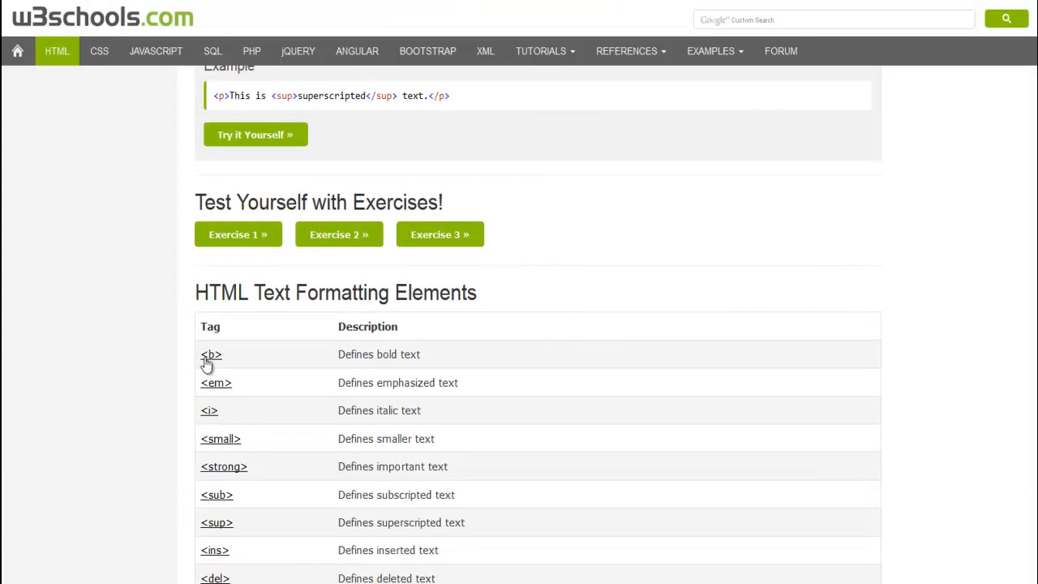
pyautogui.moveTo(245, 371)
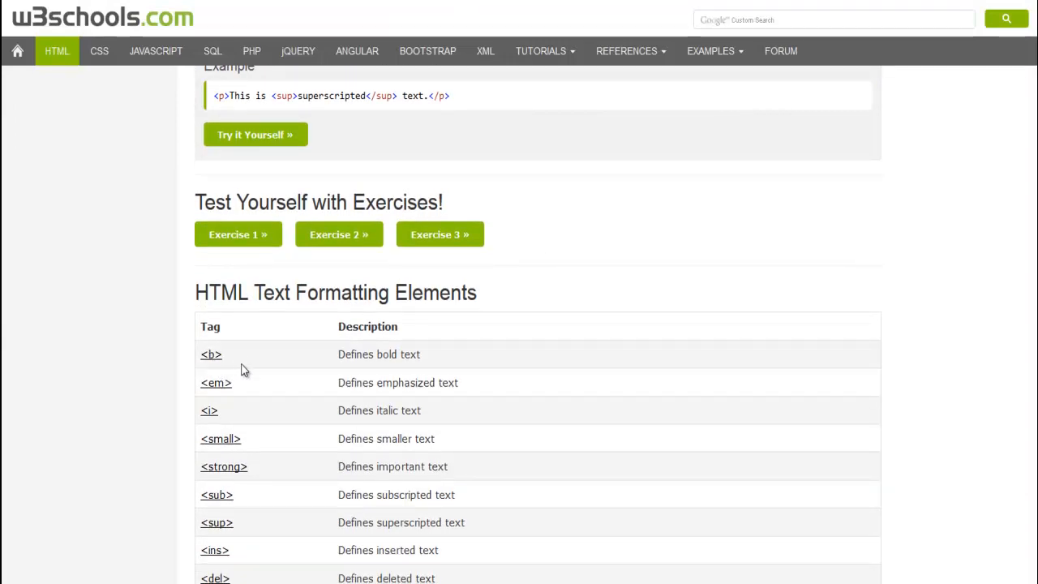
pyautogui.moveTo(210, 364)
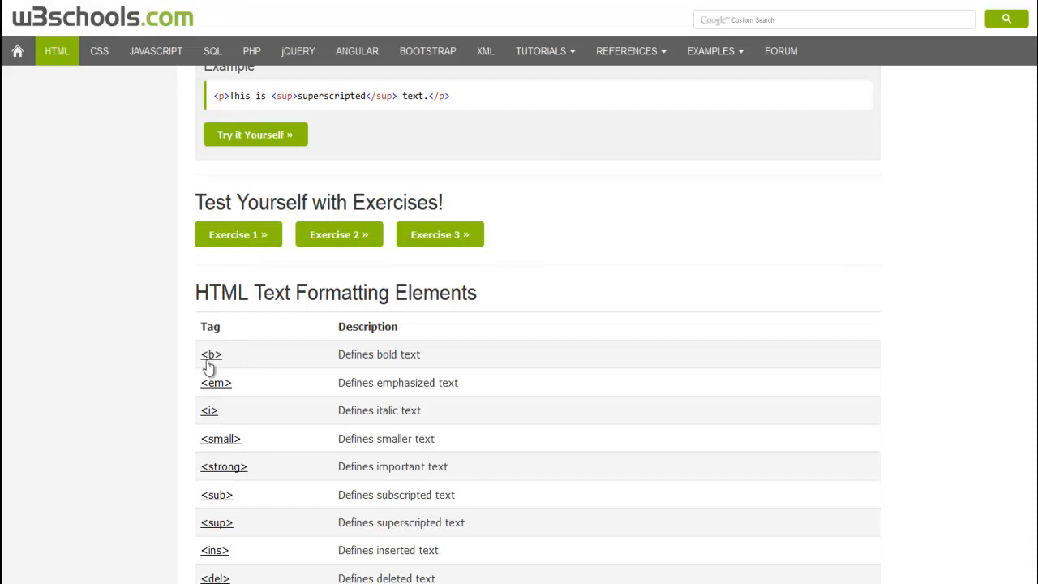
pyautogui.moveTo(491, 50)
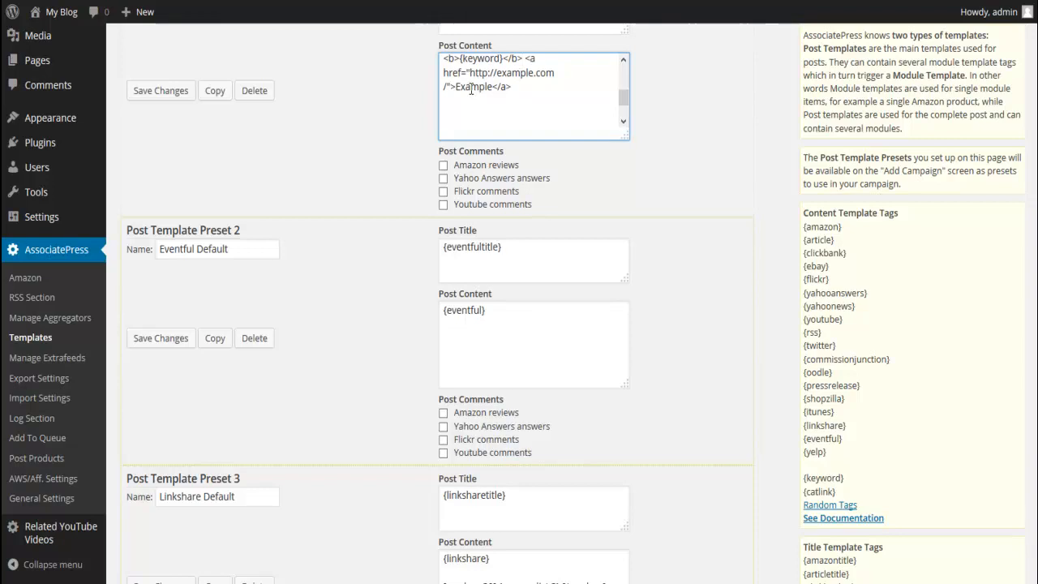
# Change the link text to 'Click Here' and add 'If you want to learn more about' before the bold keyword.
pyautogui.doubleClick(470, 87)
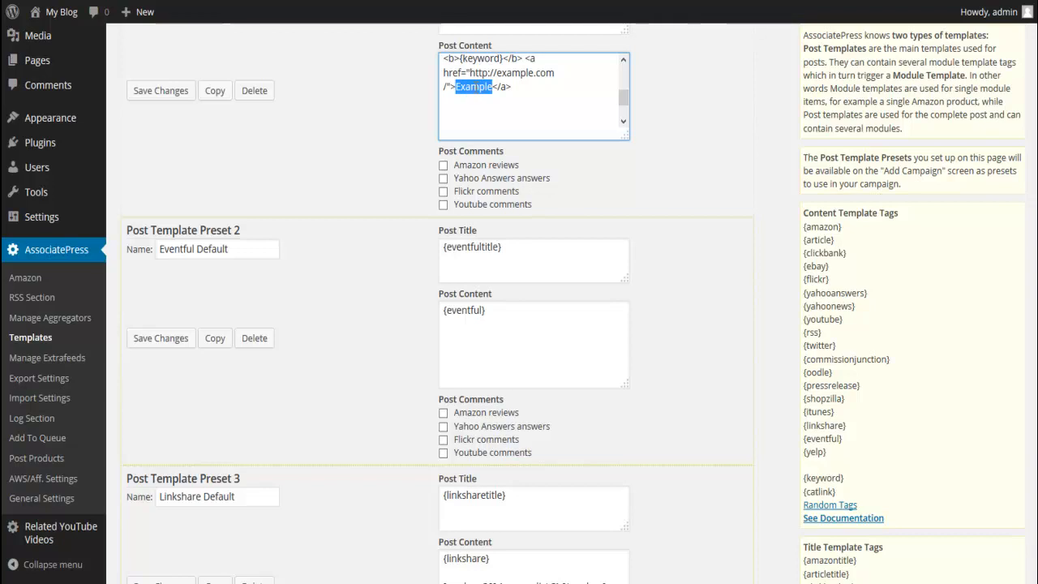
pyautogui.moveTo(479, 95)
pyautogui.write('Click')
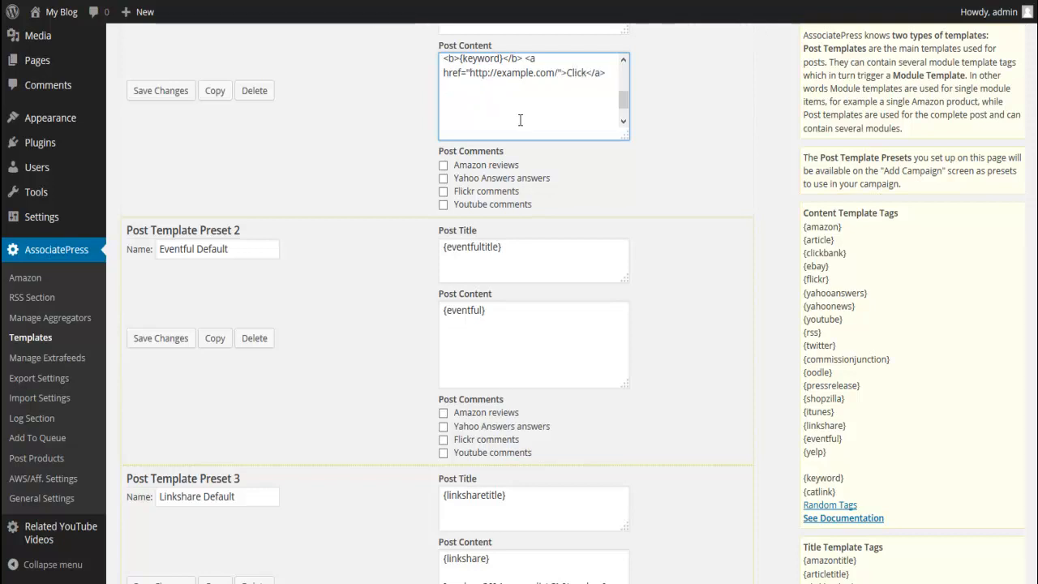
pyautogui.write('H')
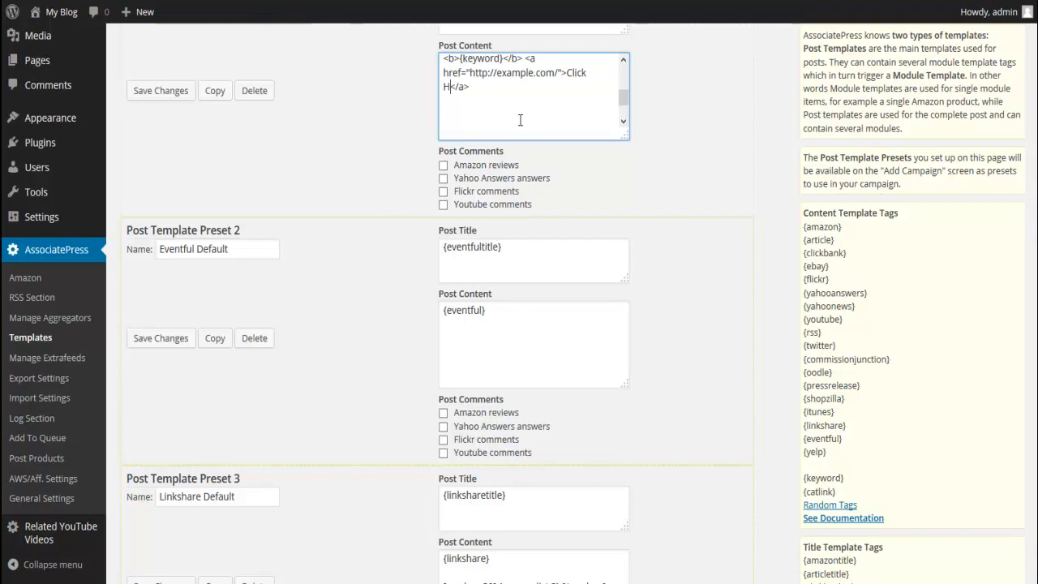
pyautogui.write('ere')
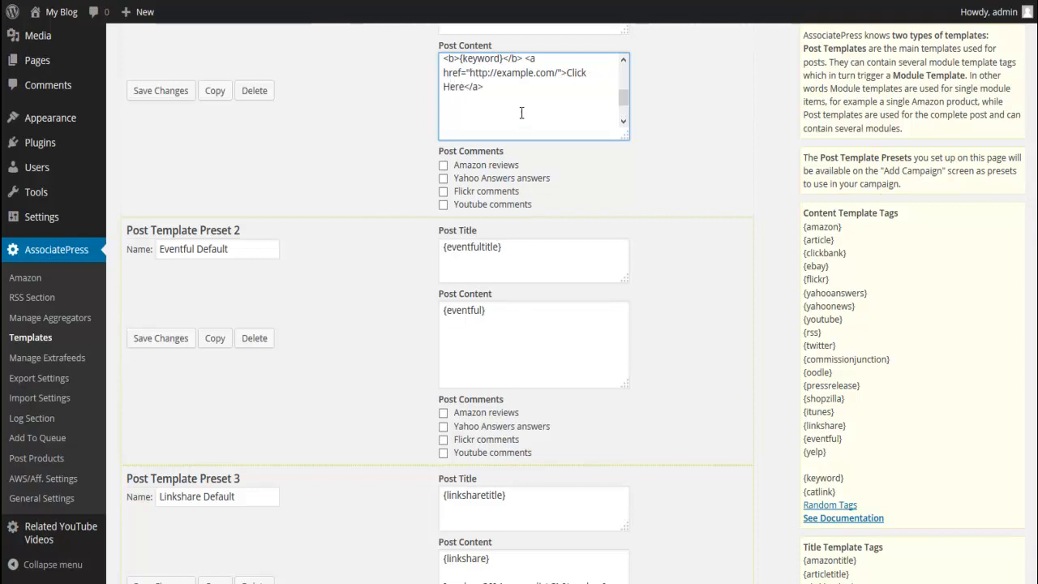
pyautogui.write('If you want to learn more about')
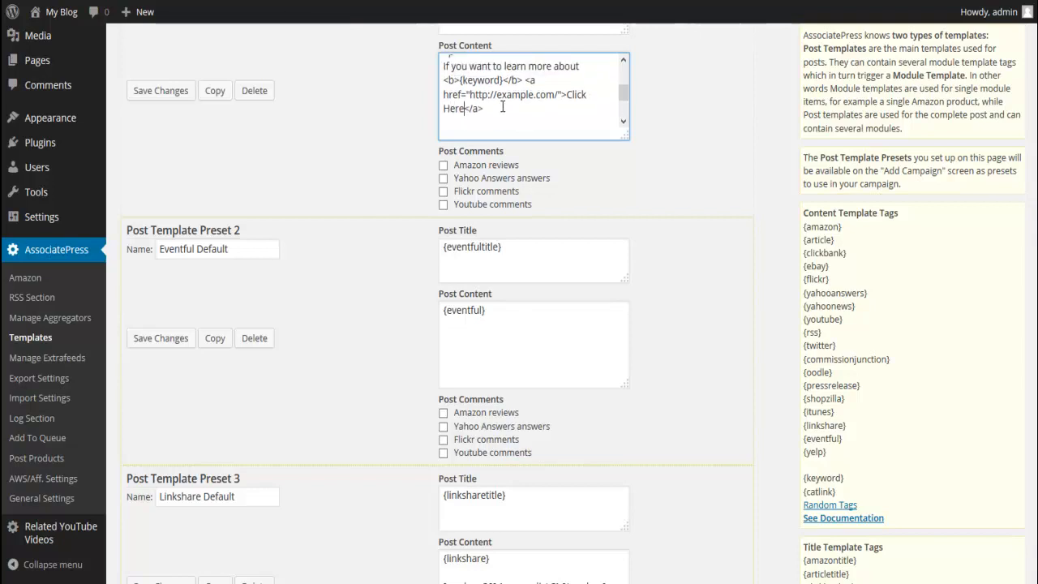